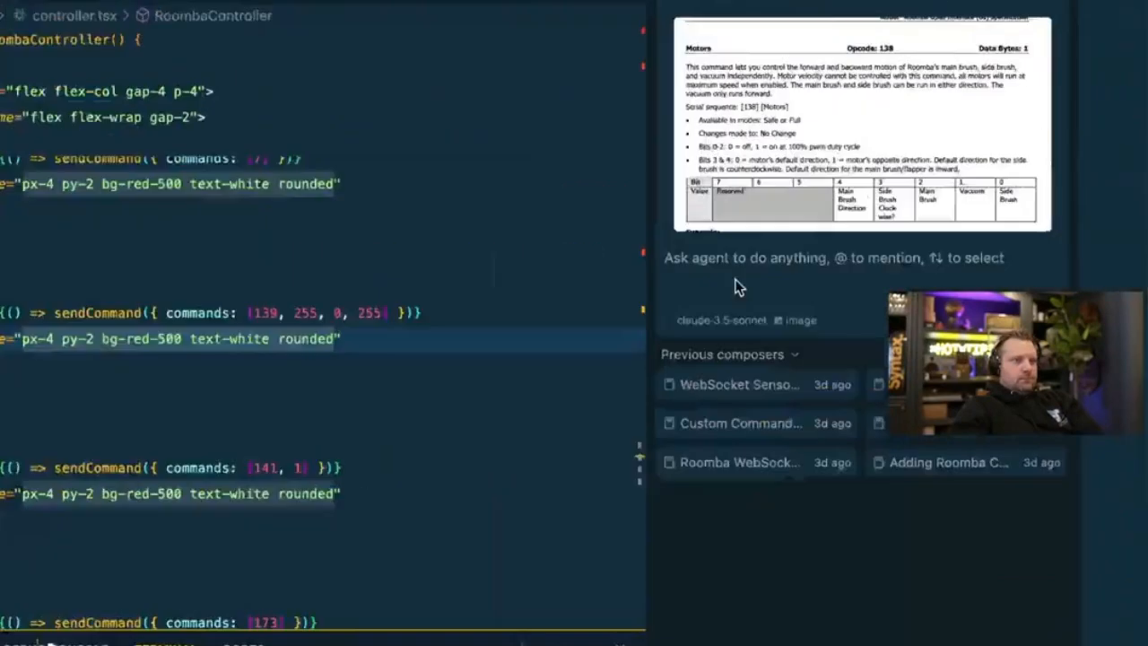
Step: Ask the agent for a component that turns the motors on/off via the attached bit set
text(Create a new component that will turn the motors)
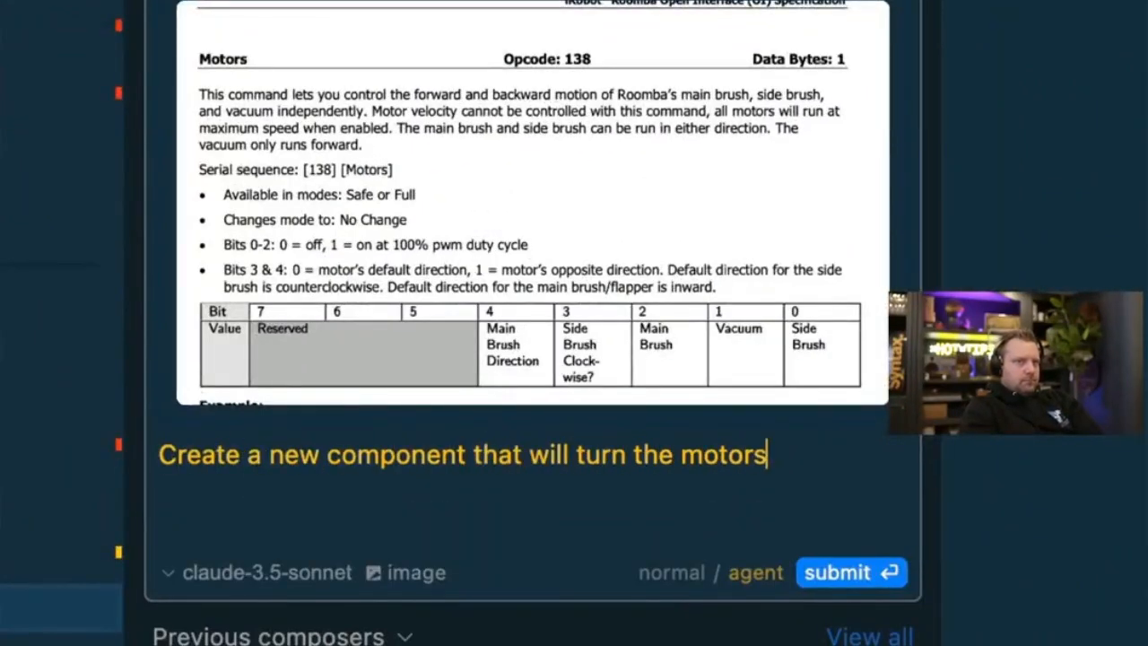
text(on/off via this bit set)
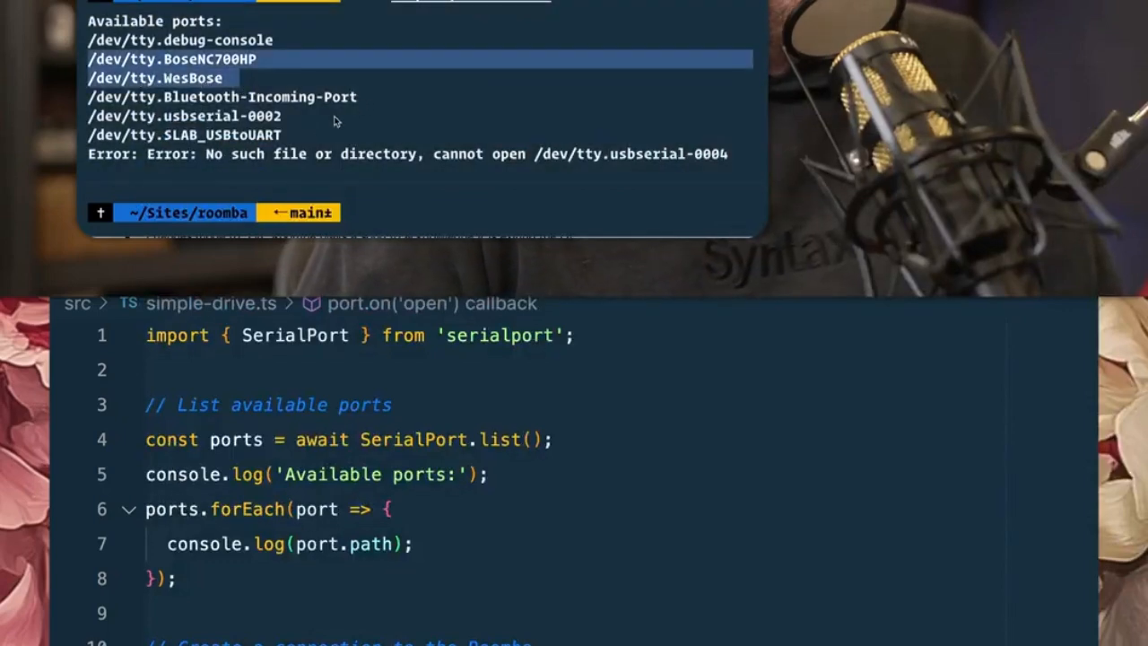
Step: Run src/simple-drive.ts with tsx on port /dev/tty.usbserial-0002
text(tsx src/simple-drive.ts --port /dev/tty.usbserial-0002)
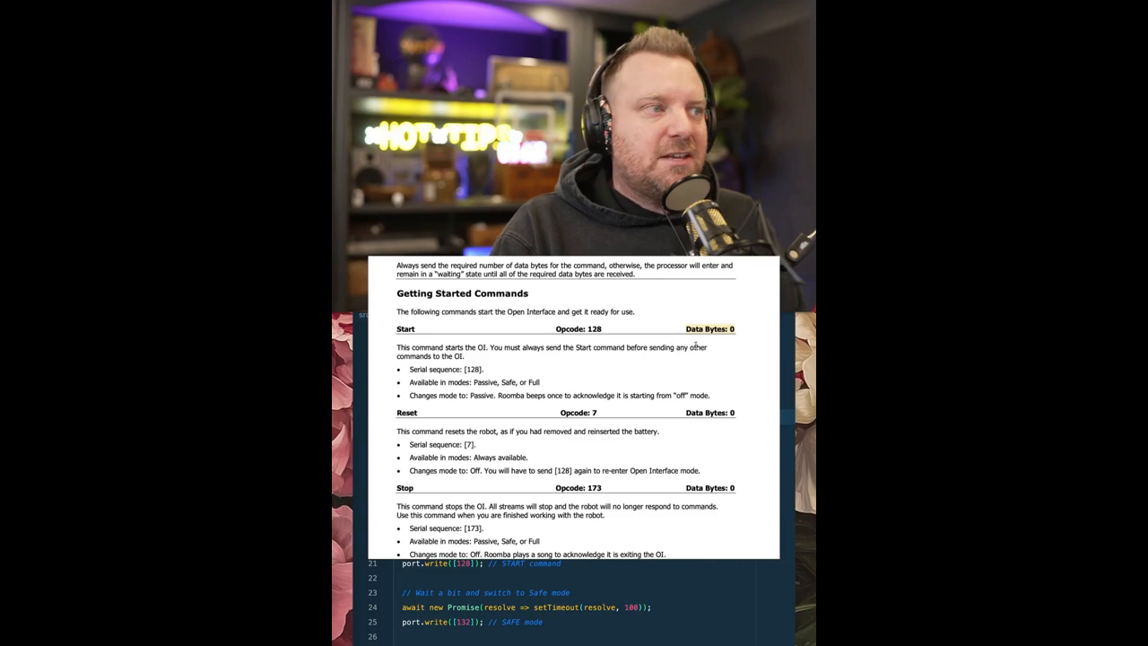
Step: Scroll the Open Interface spec from Getting Started Commands to Motors (opcode 138)
scroll(down, 3)
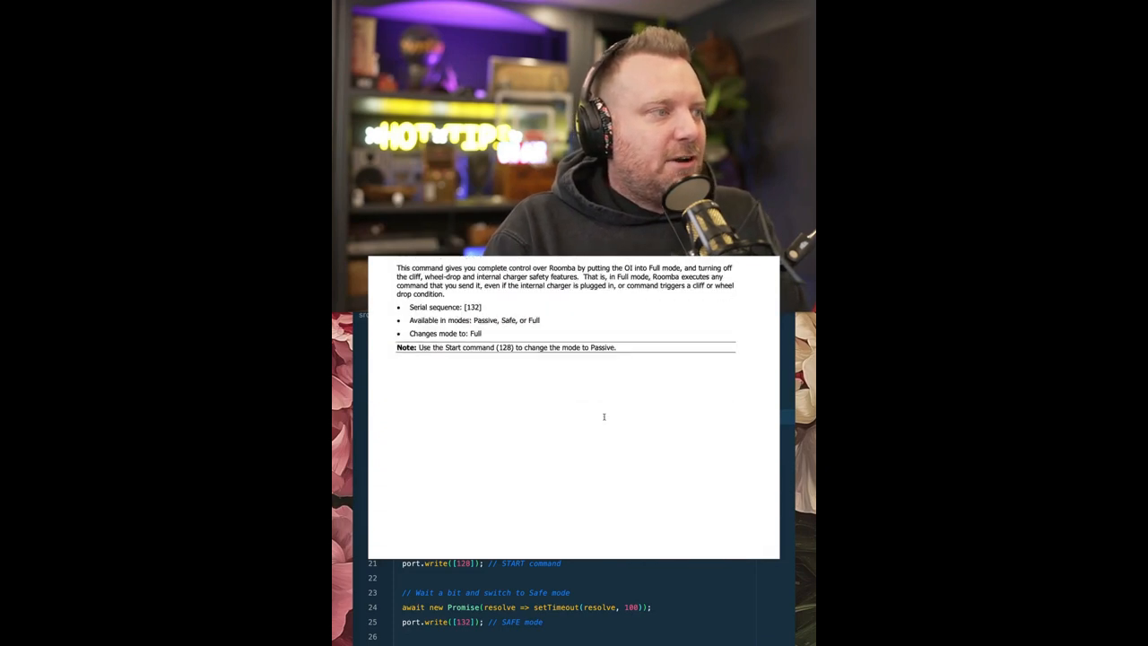
scroll(down, 3)
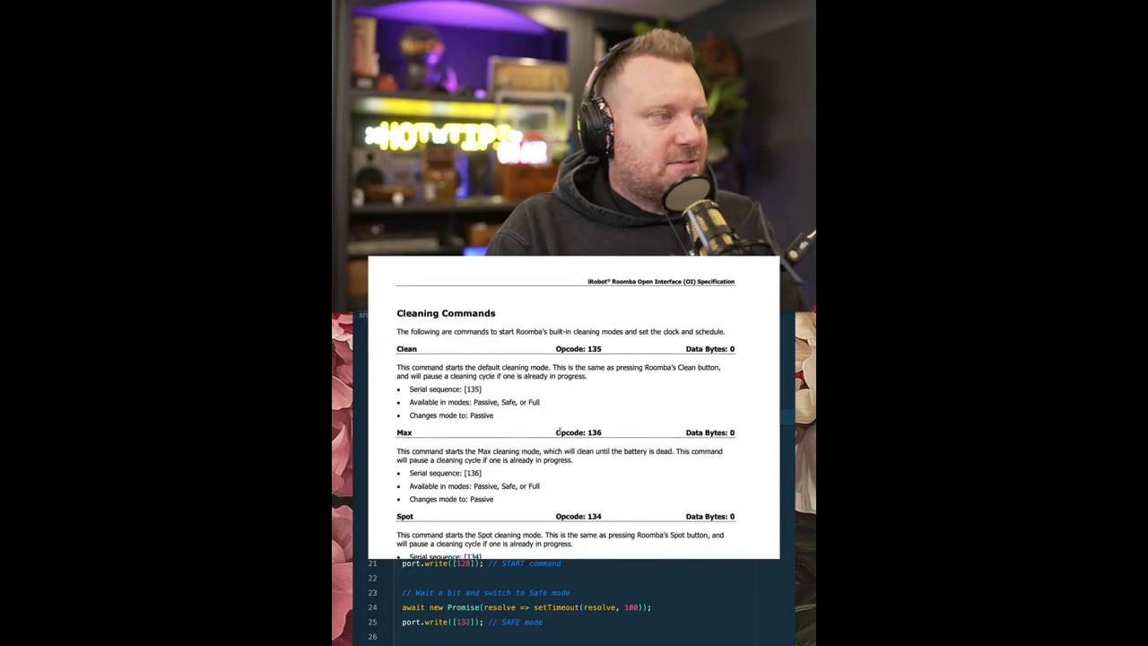
scroll(down, 3)
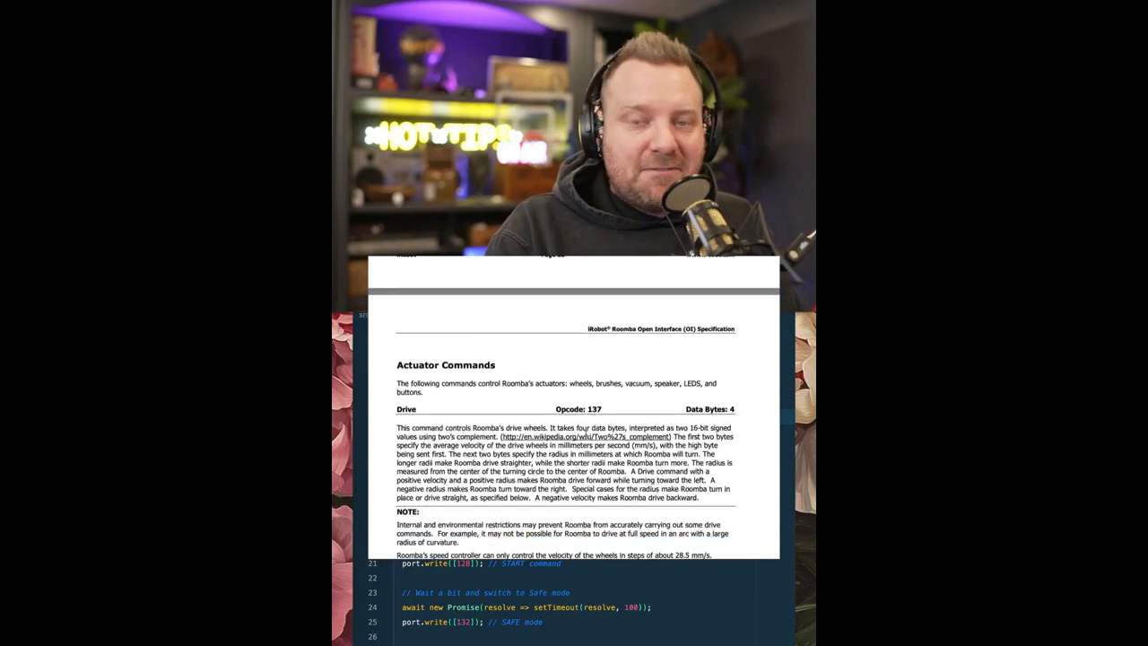
scroll(down, 3)
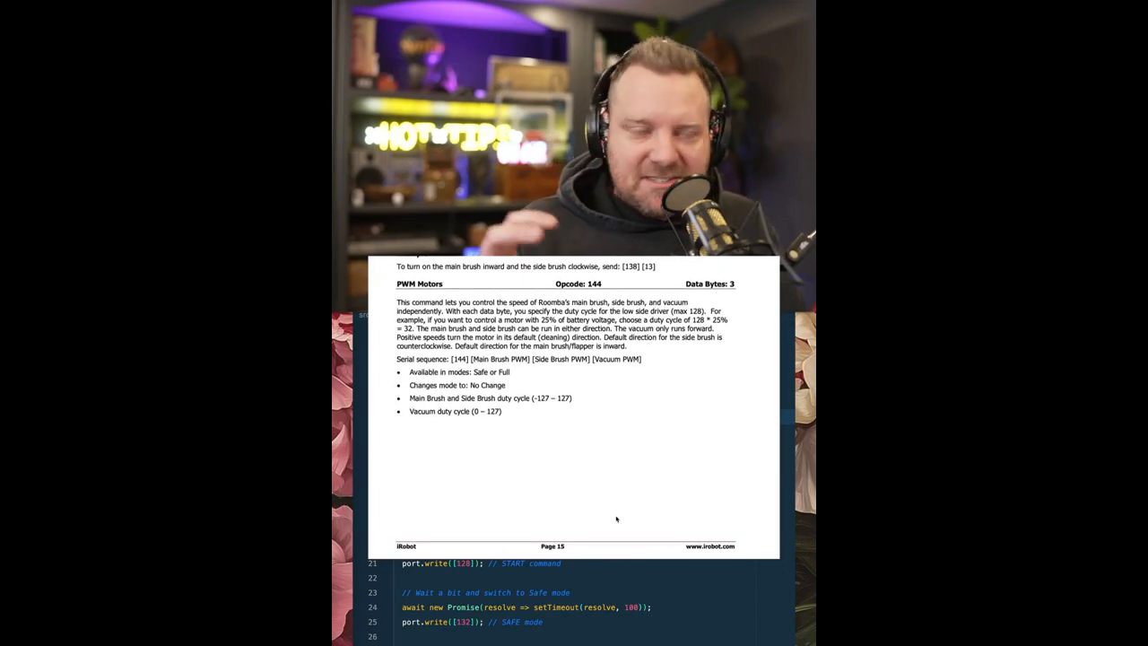
scroll(down, 3)
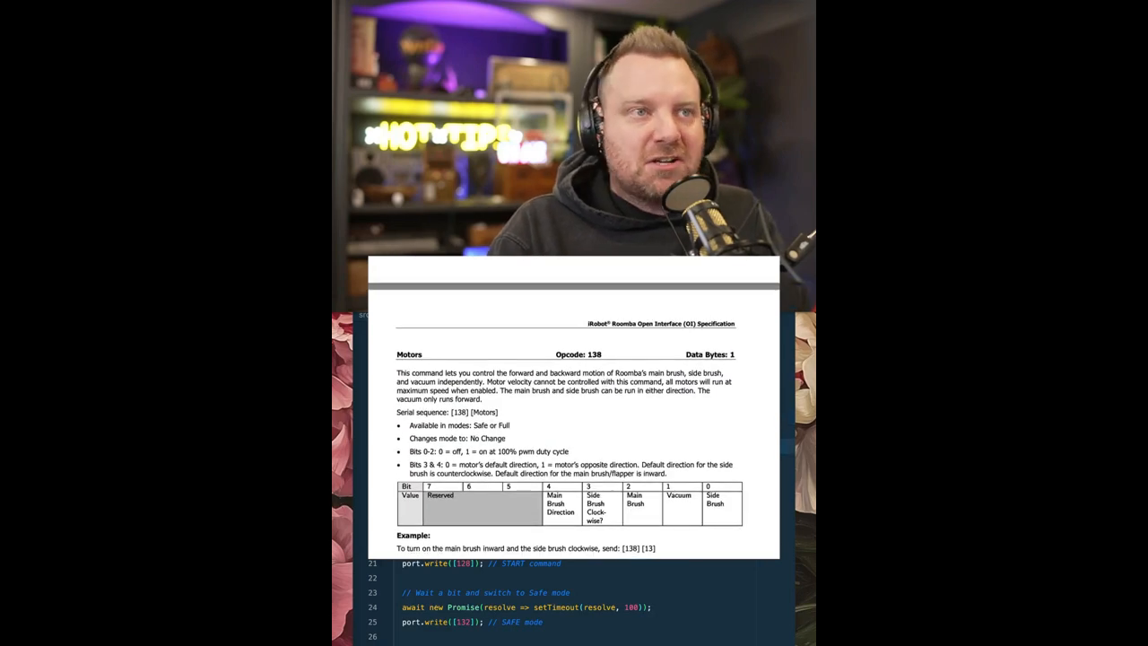
scroll(down, 3)
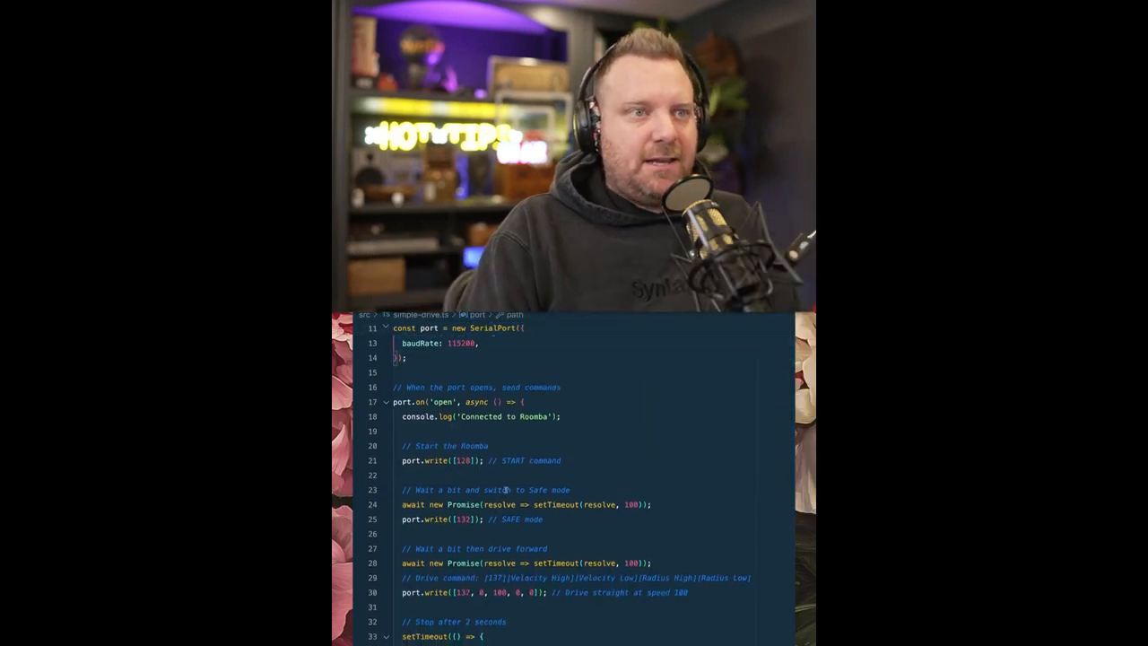
click(538, 518)
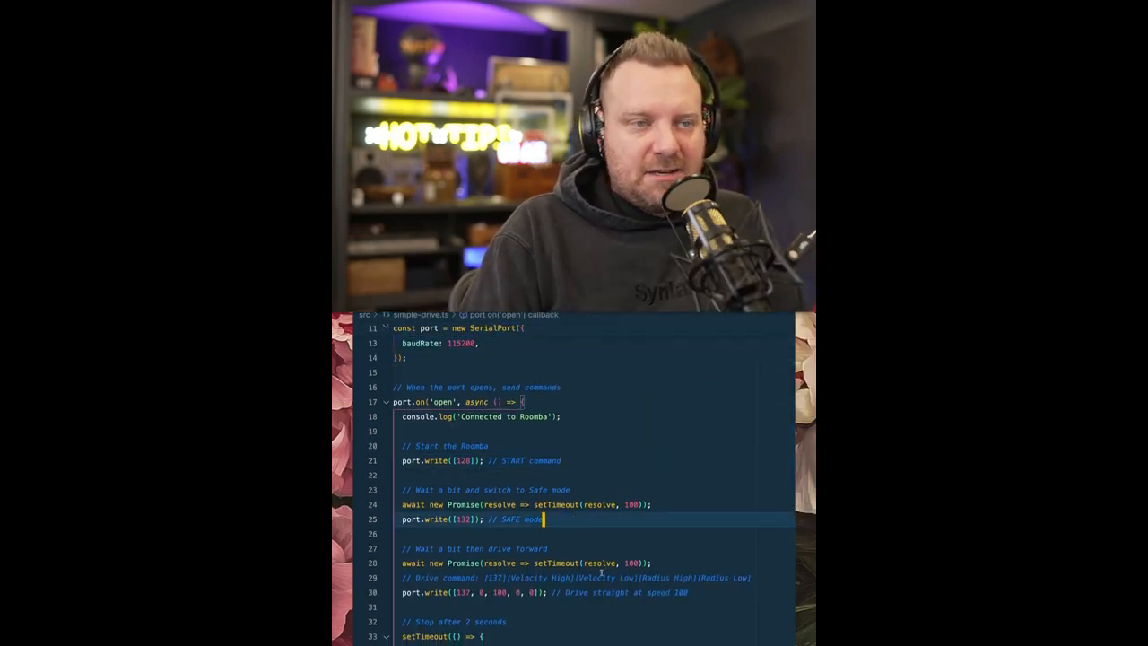
scroll(down, 3)
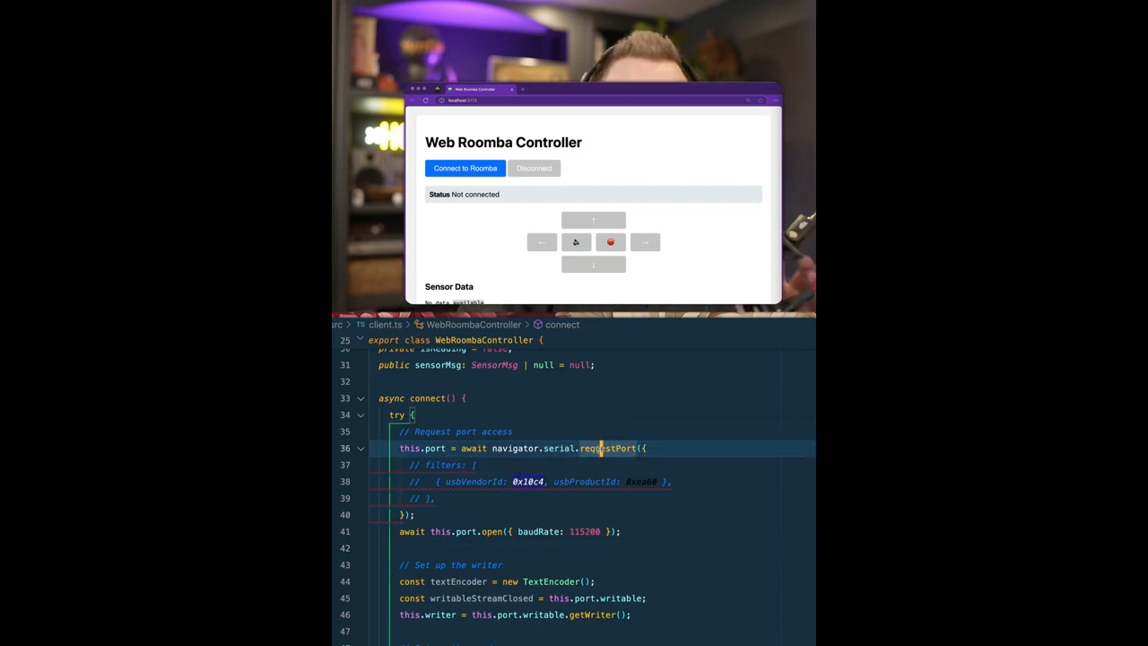
mouse_move(603, 448)
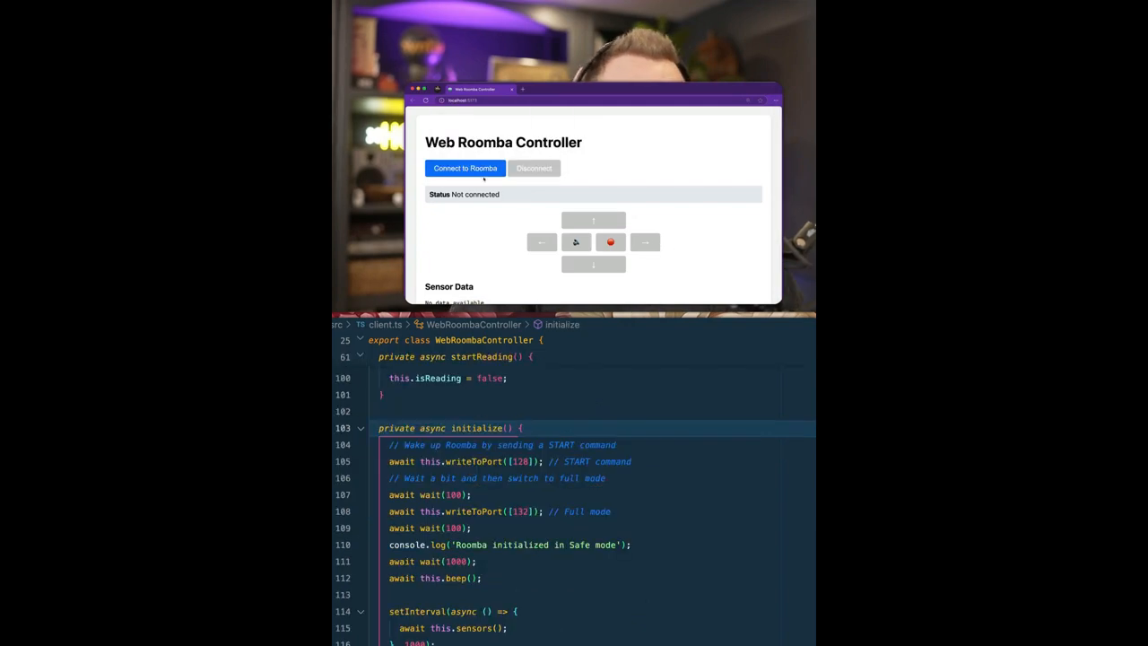
click(465, 168)
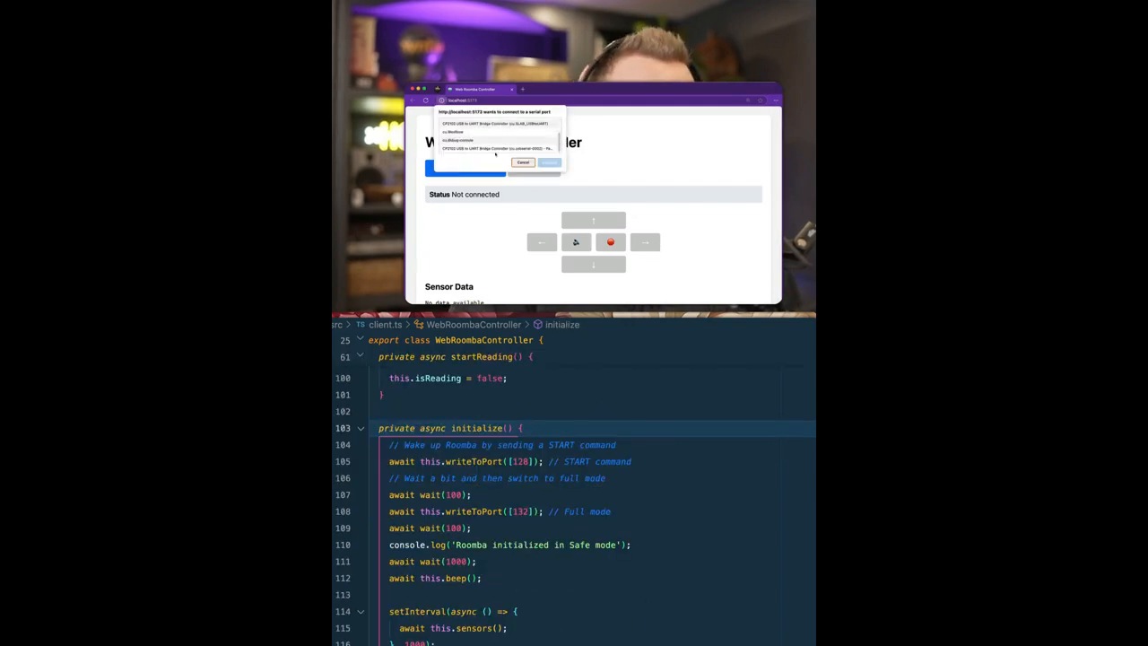
click(496, 148)
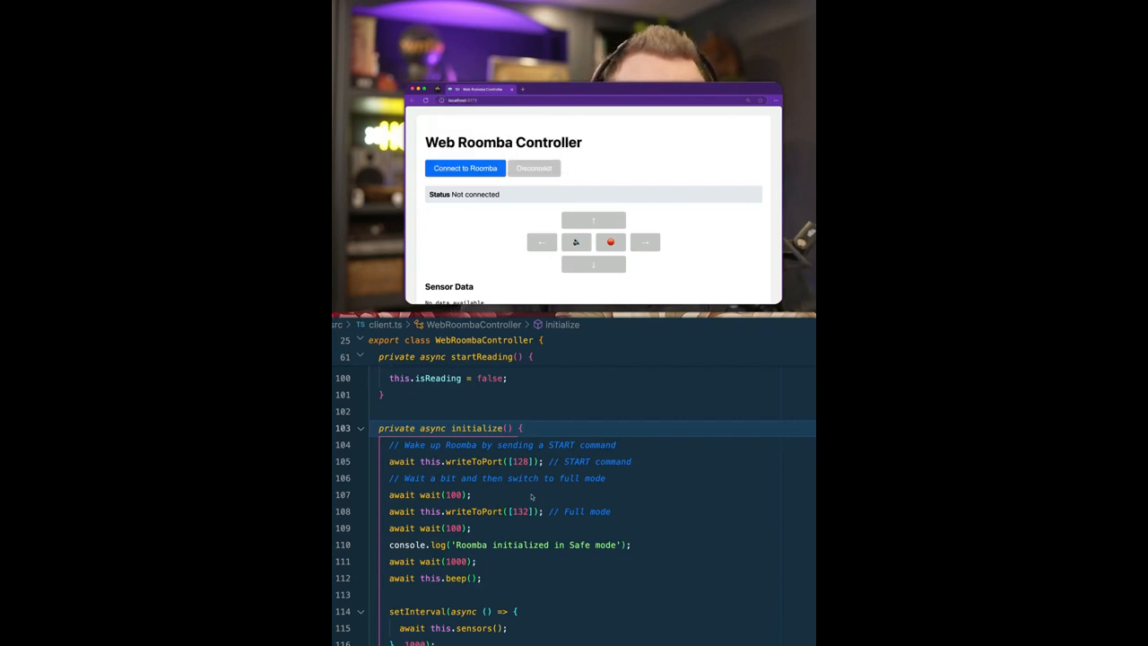
click(464, 168)
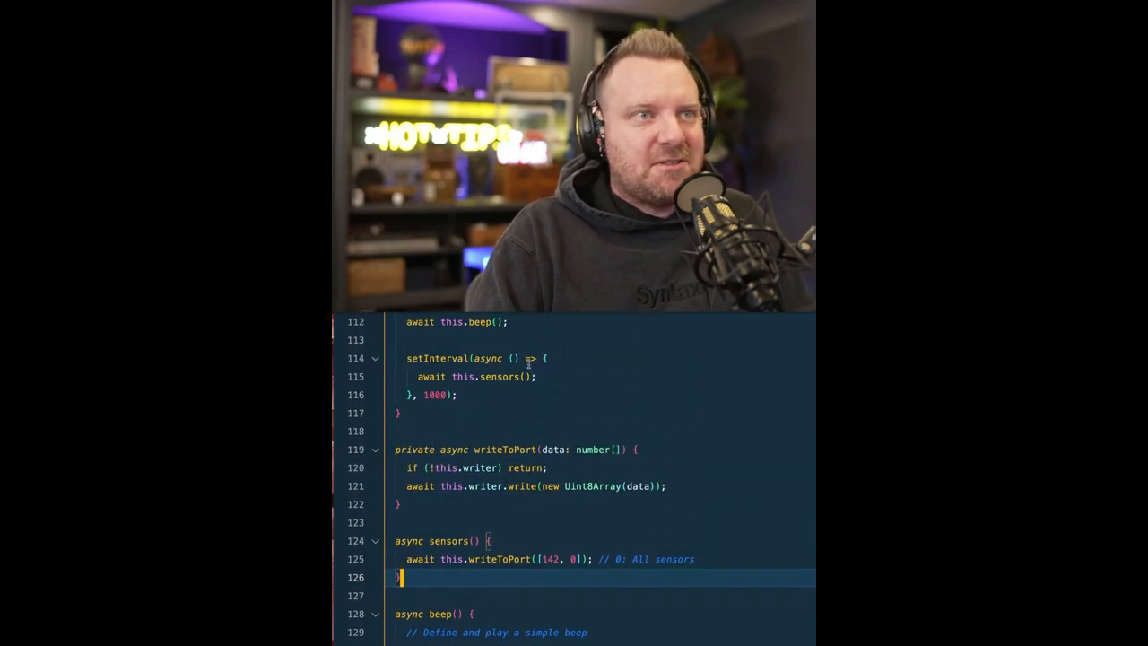
scroll(down, 3)
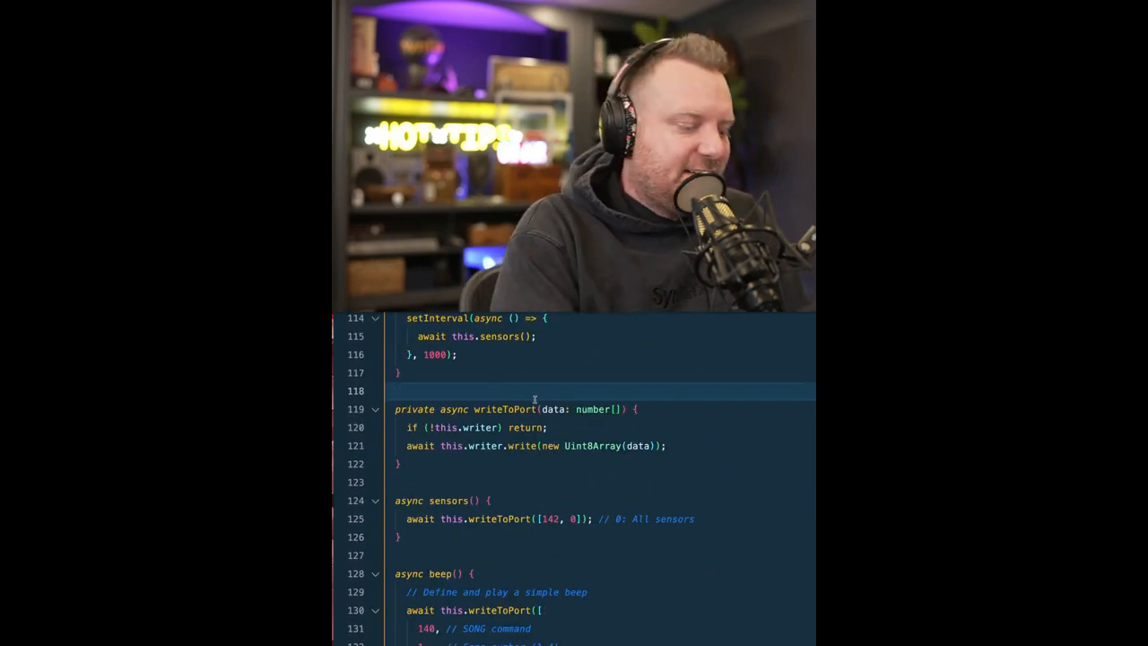
scroll(down, 3)
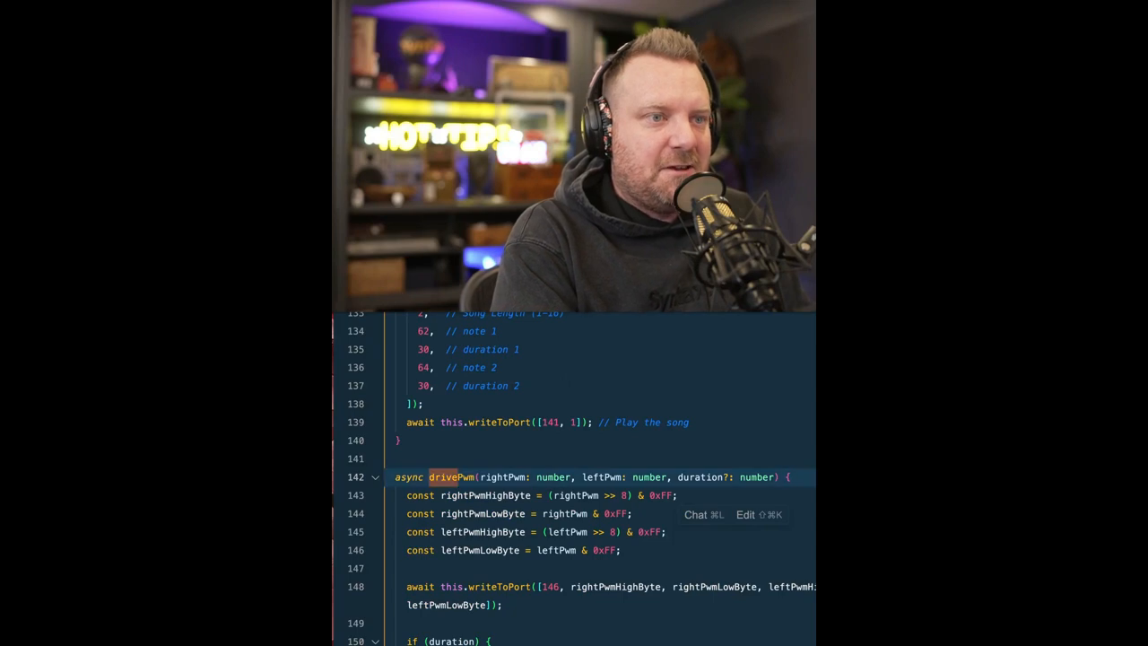
scroll(down, 3)
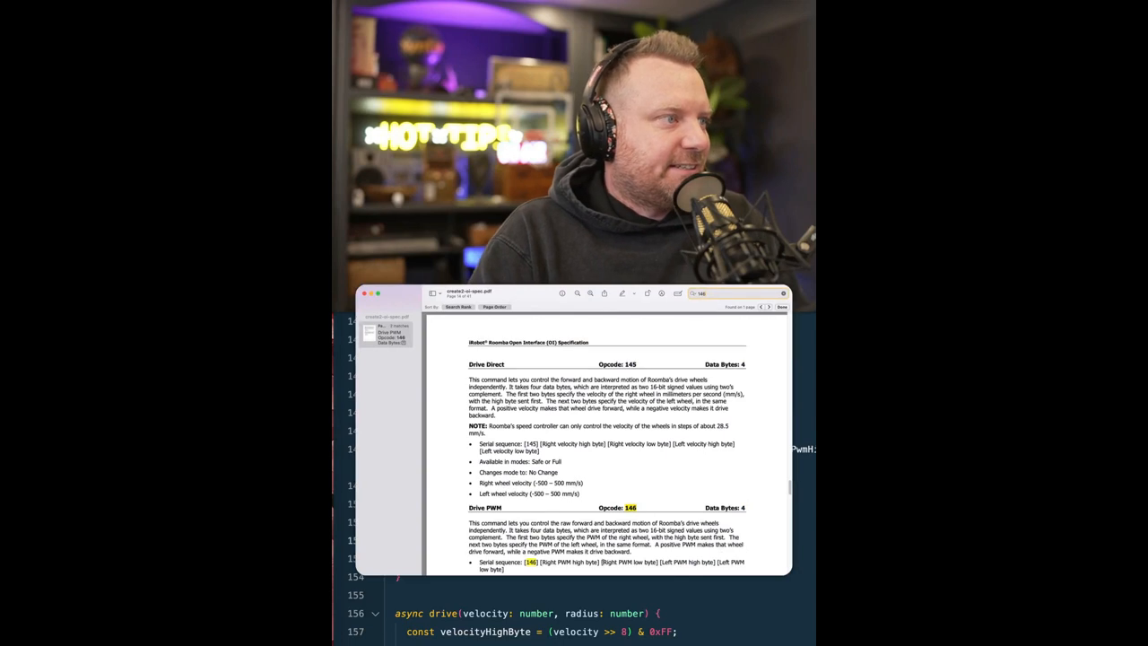
Step: Scroll the OI spec to the Drive PWM (opcode 146) entry
scroll(down, 3)
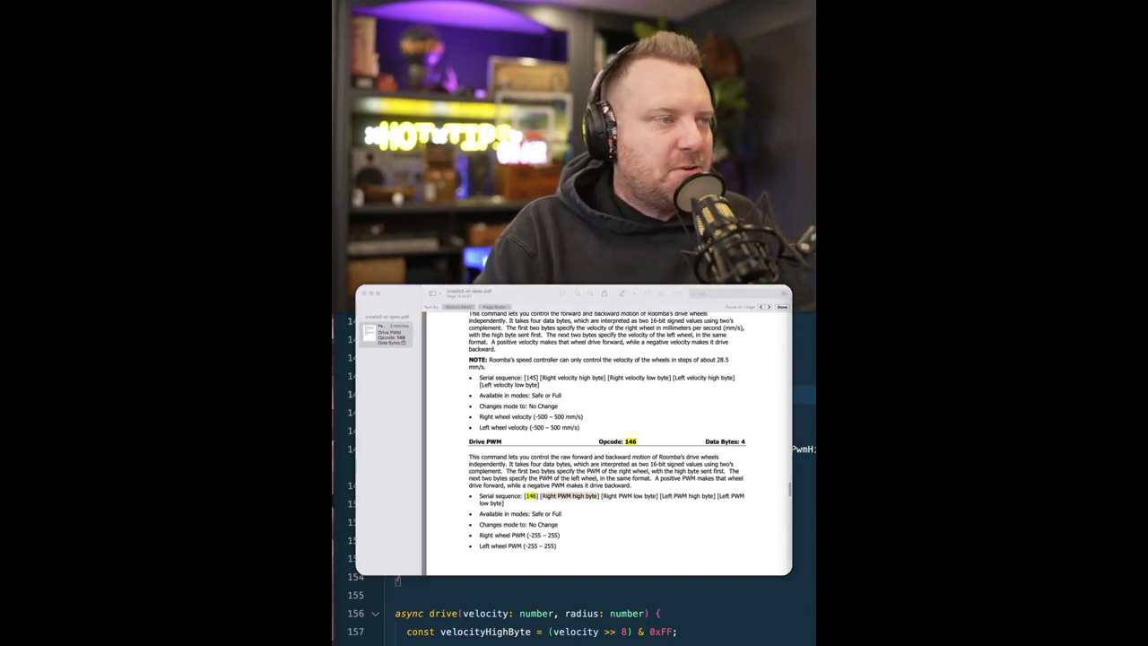
click(780, 307)
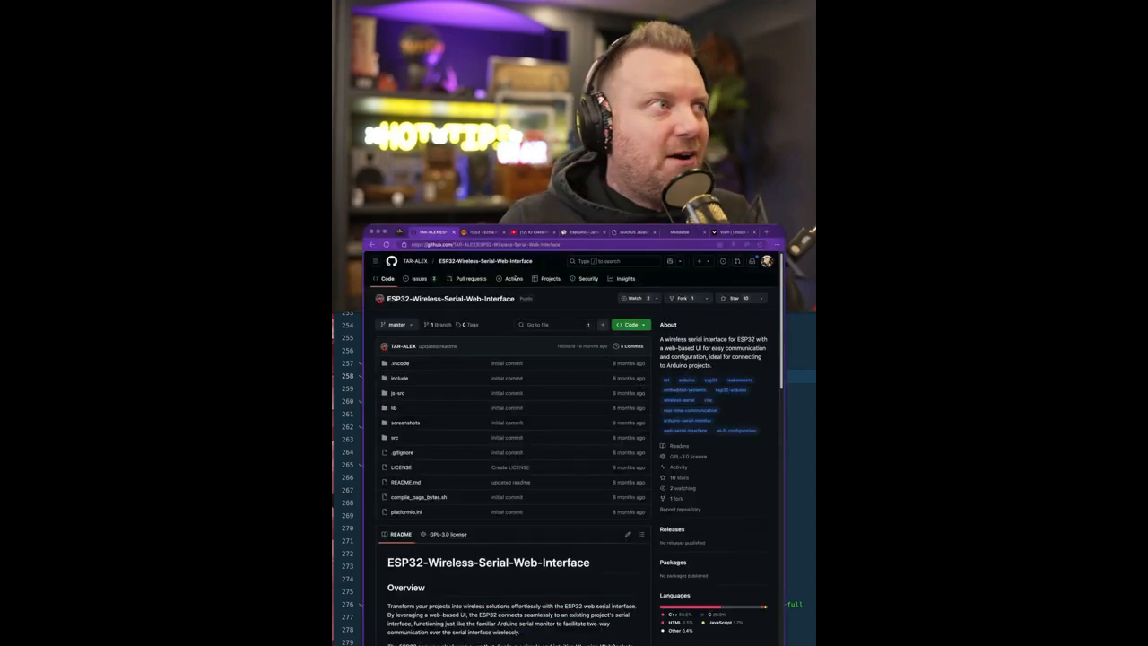
Step: Browse the Ecma TC53 and Moddable pages, then return to the ESP32 code
click(485, 232)
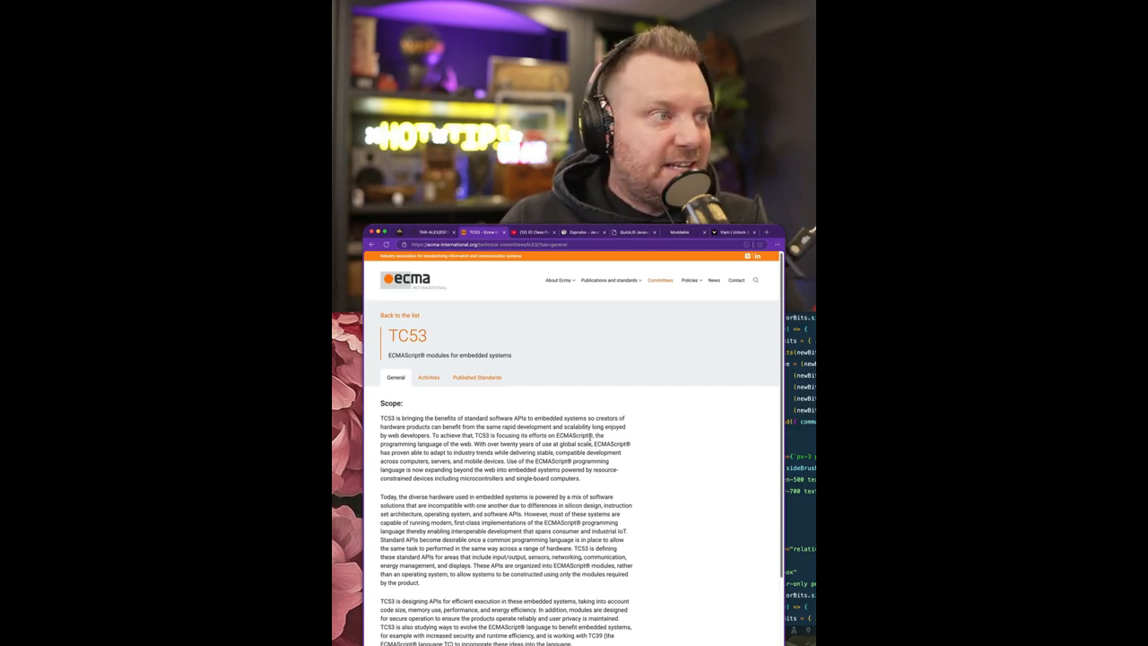
click(636, 232)
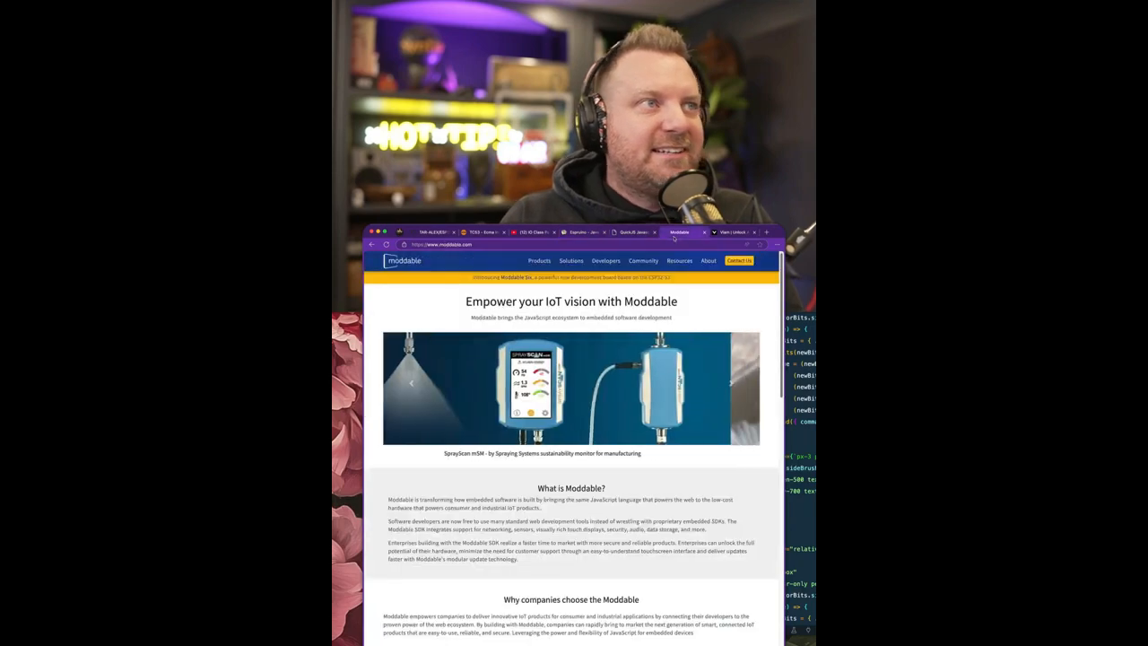
click(733, 233)
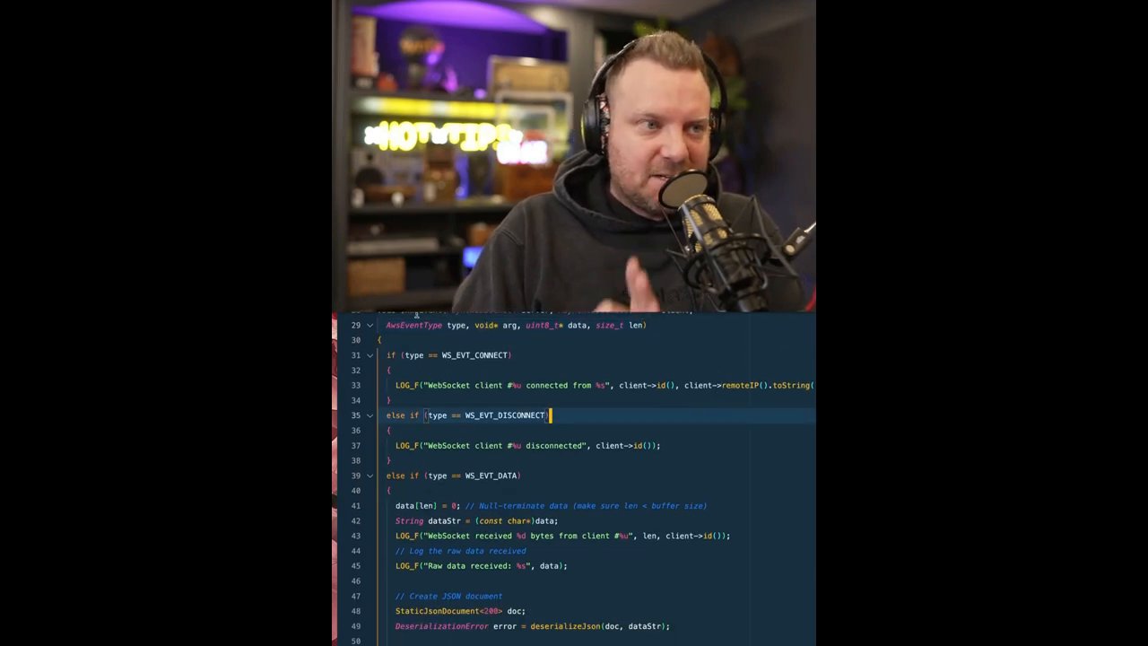
scroll(down, 3)
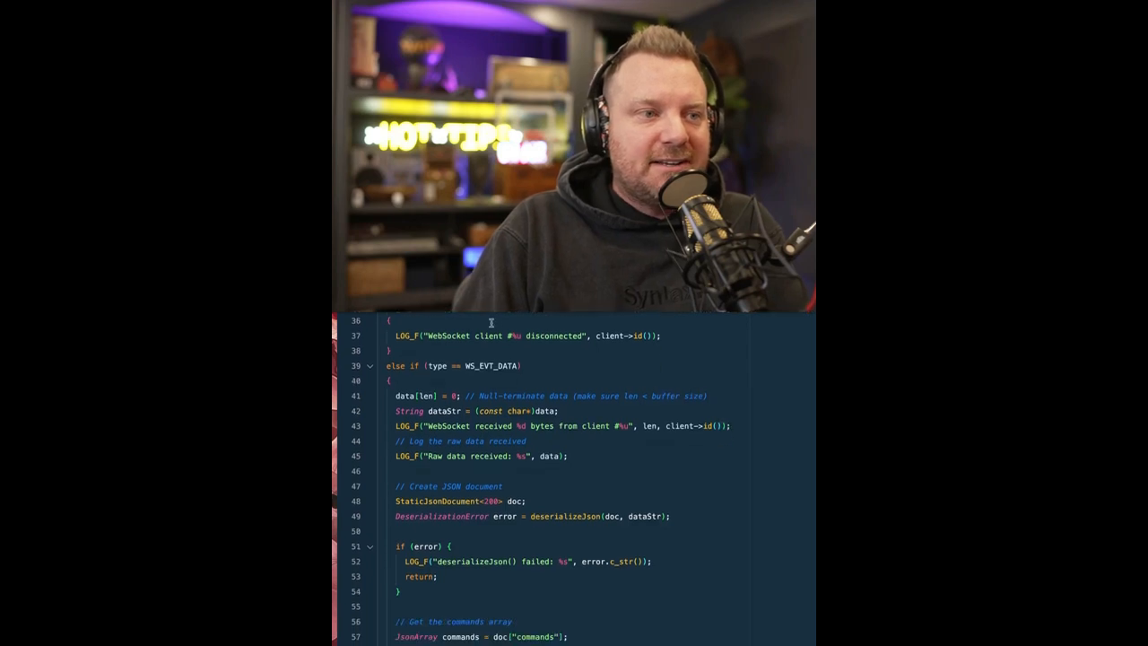
scroll(down, 3)
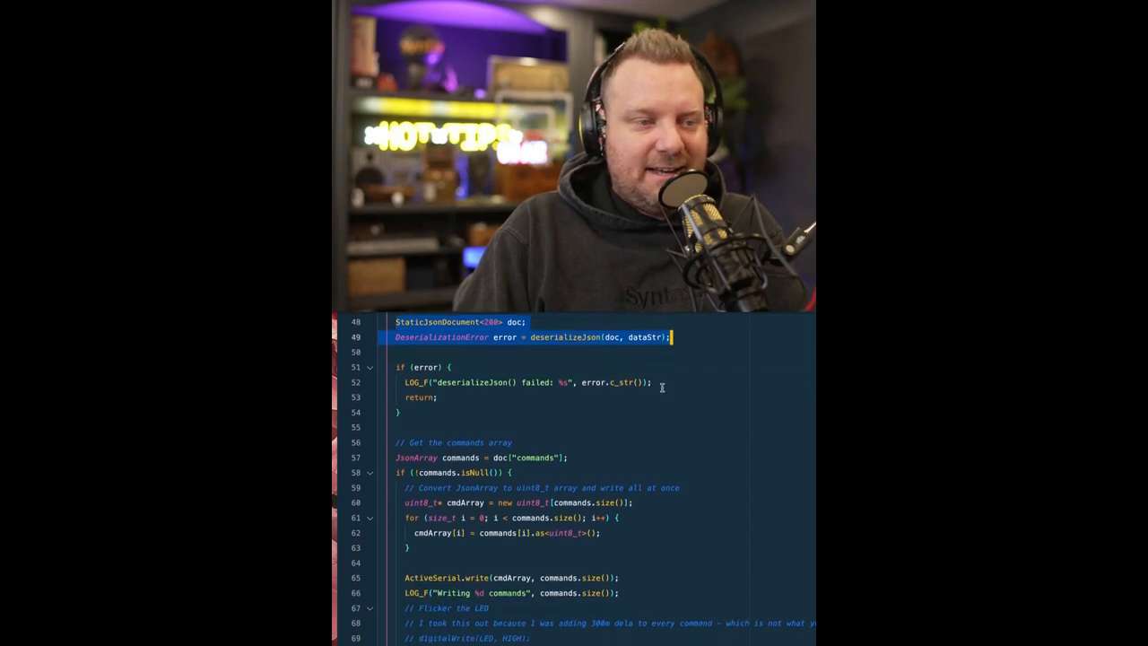
scroll(down, 3)
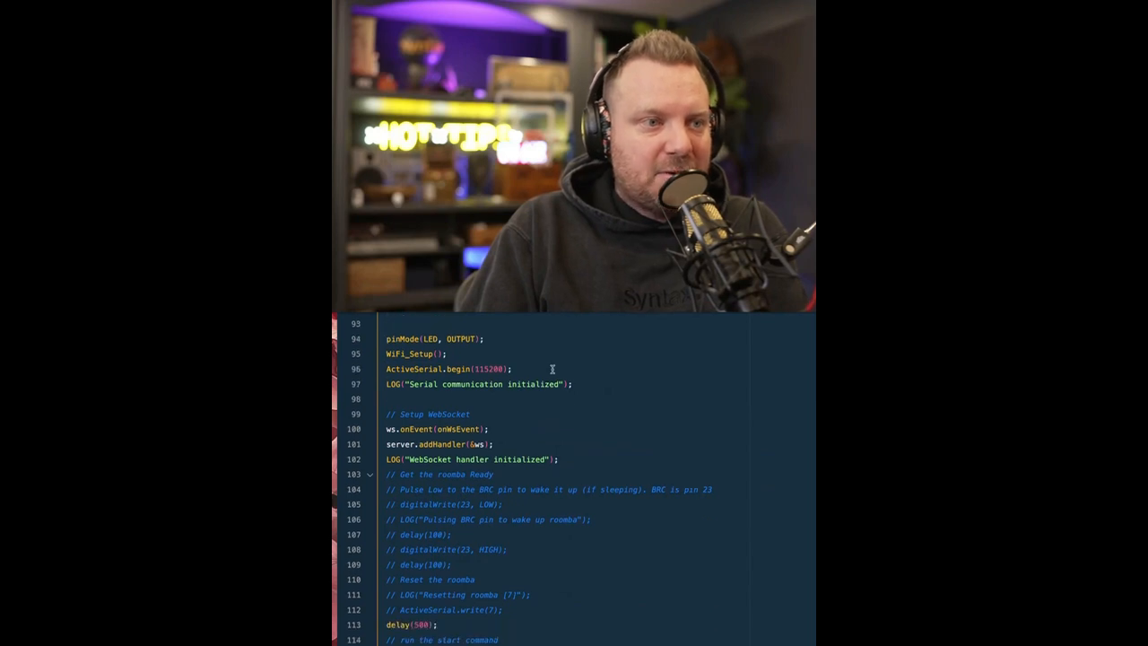
scroll(down, 3)
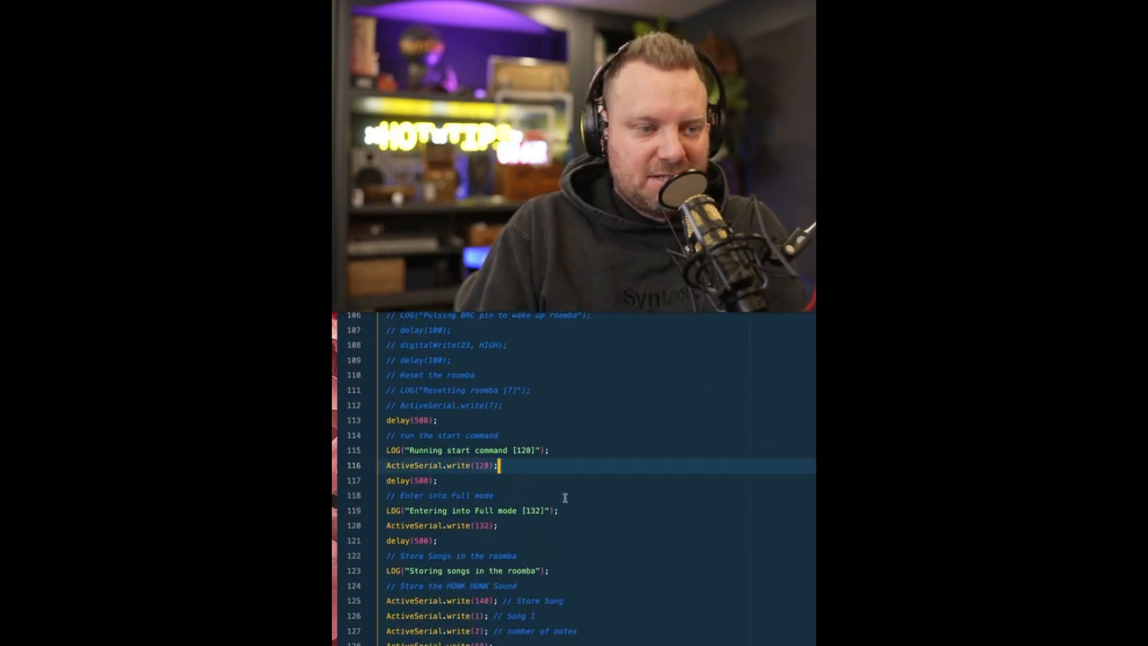
scroll(down, 3)
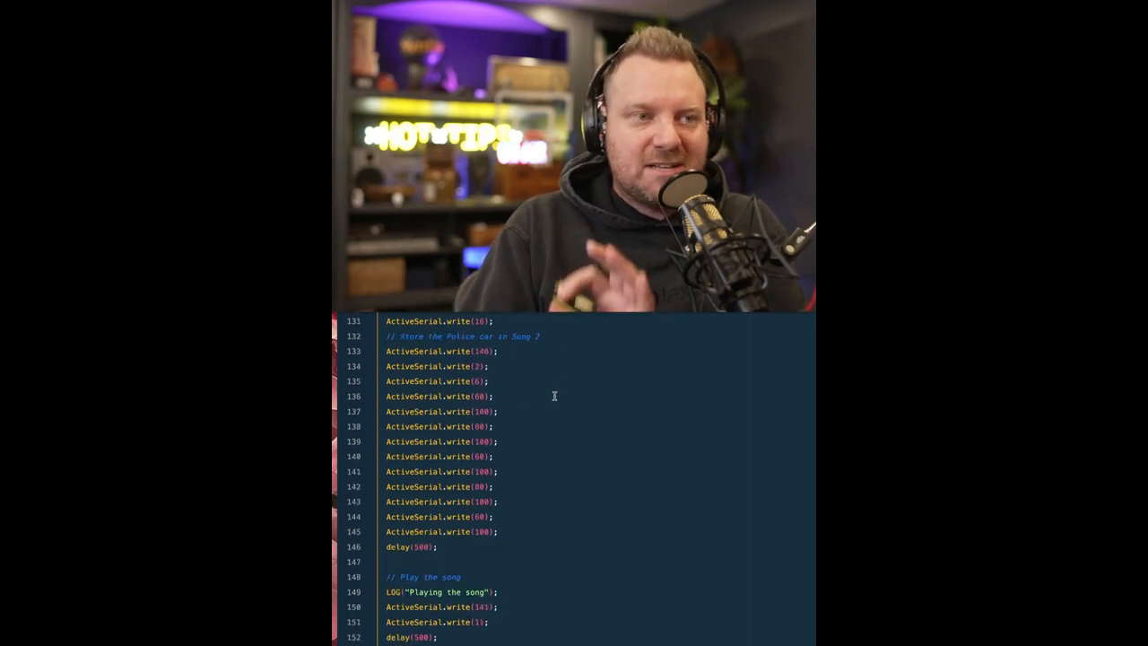
scroll(down, 3)
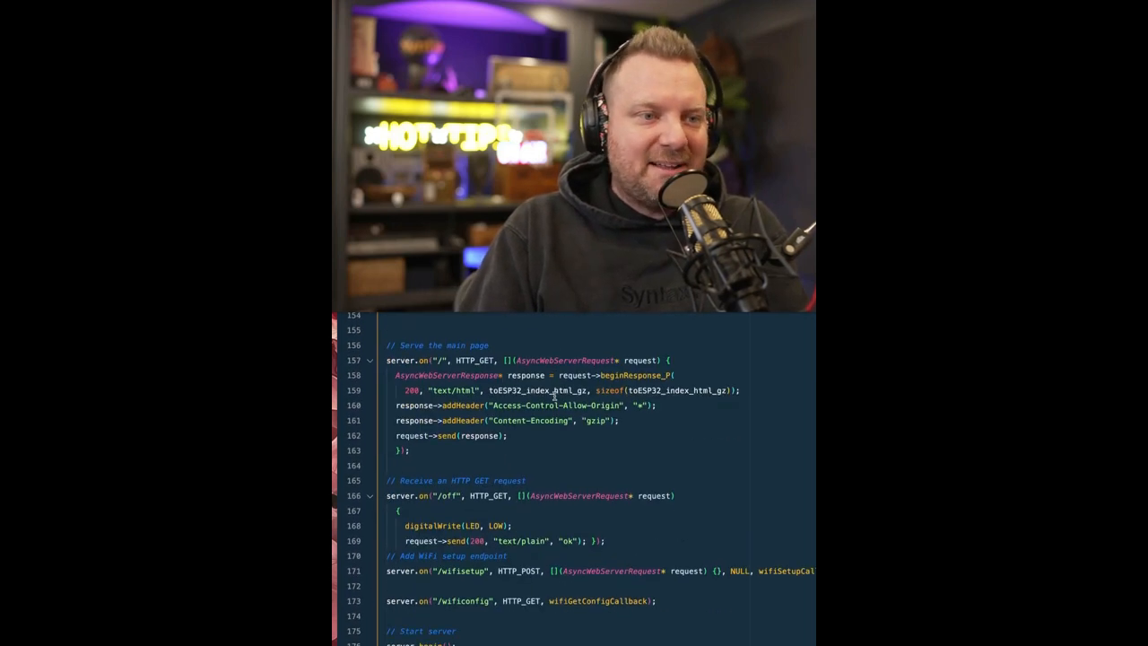
scroll(down, 3)
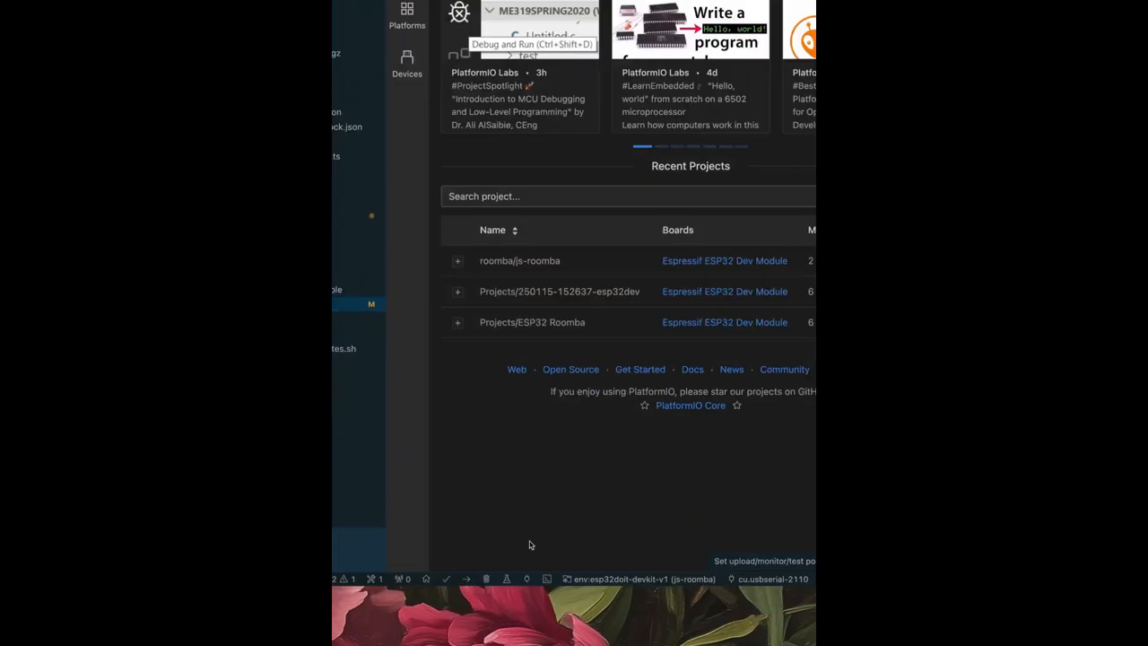
Step: Scroll the esp32doit-devkit-v1 PlatformIO build output to confirm it succeeded
scroll(down, 3)
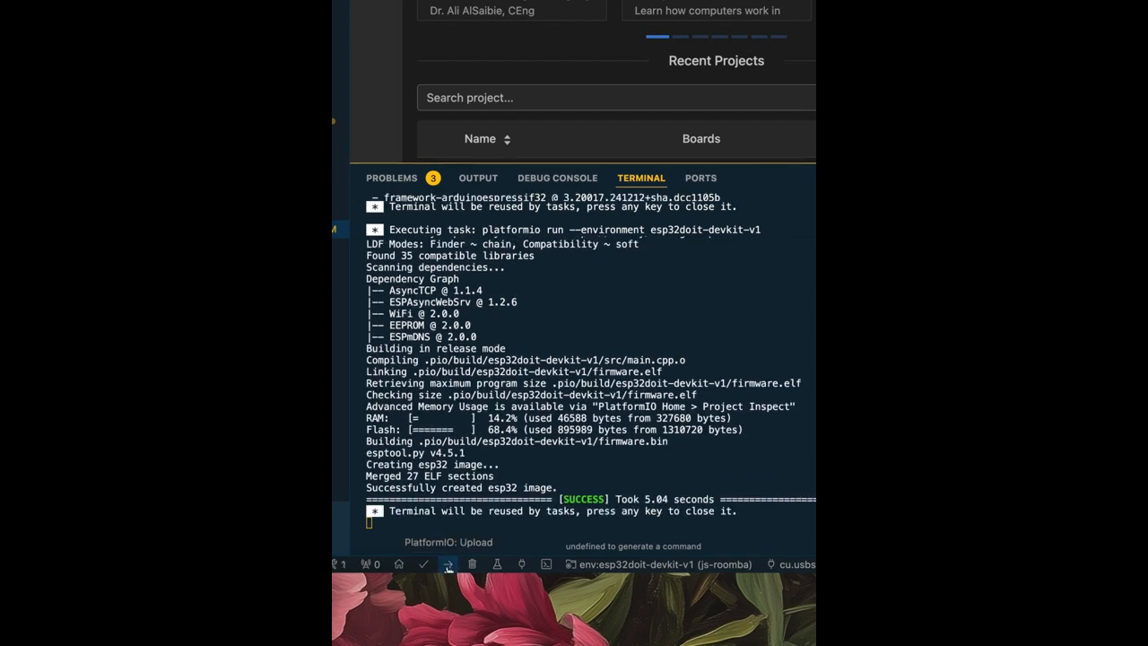
Step: Upload the firmware to the ESP32 and open the serial monitor boot log
click(448, 564)
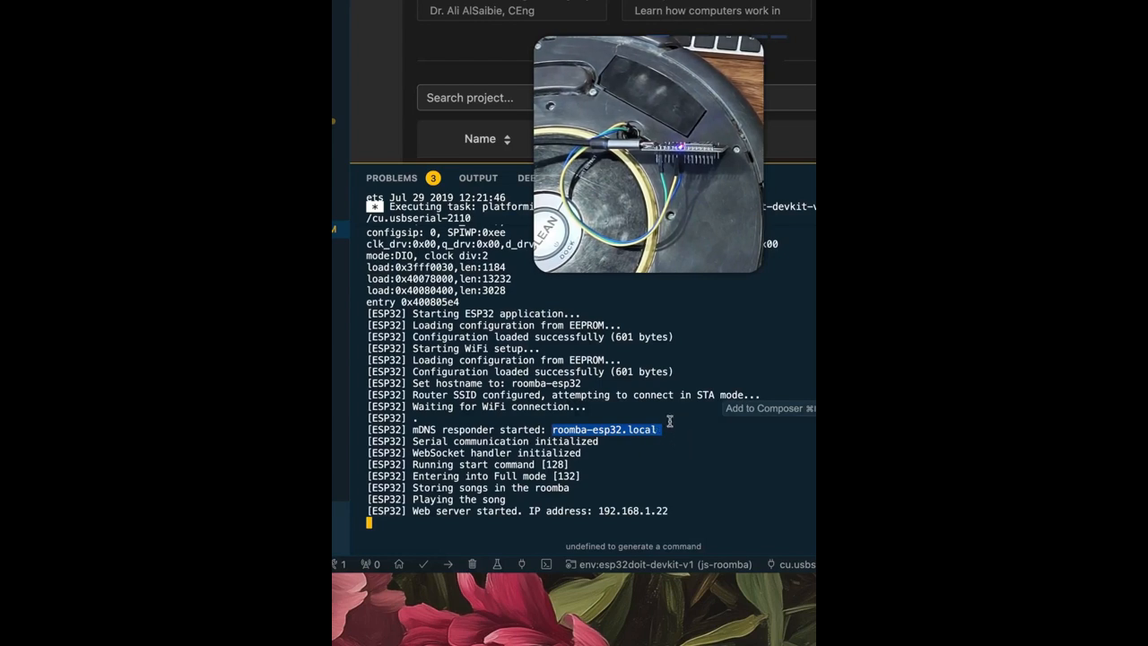
click(449, 441)
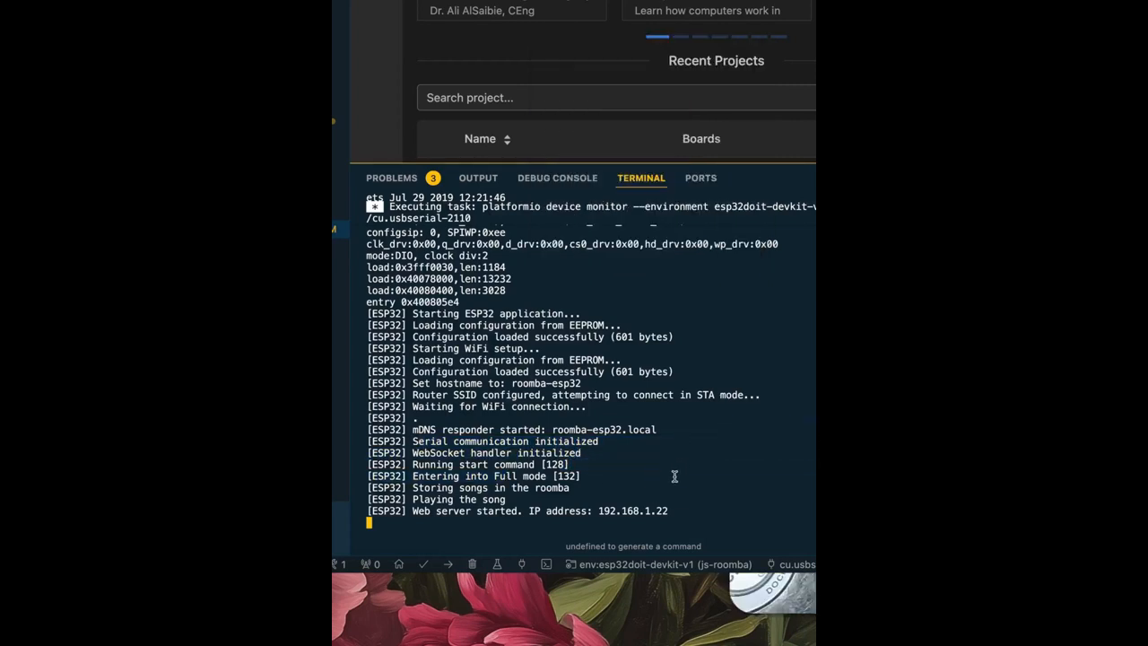
double_click(567, 429)
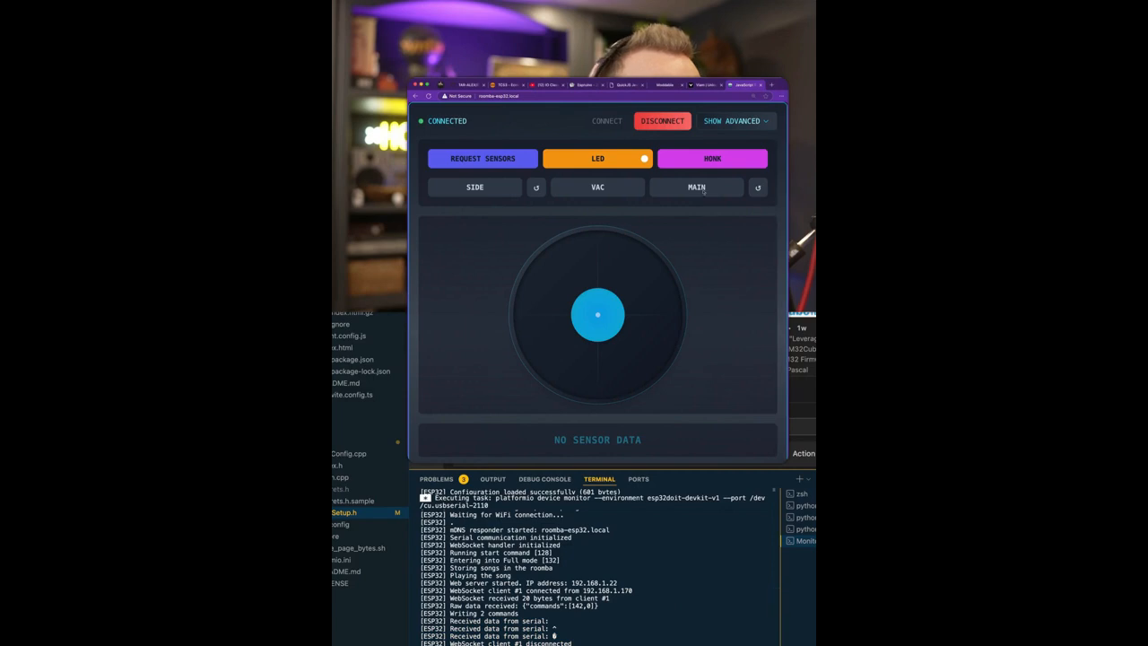
click(712, 158)
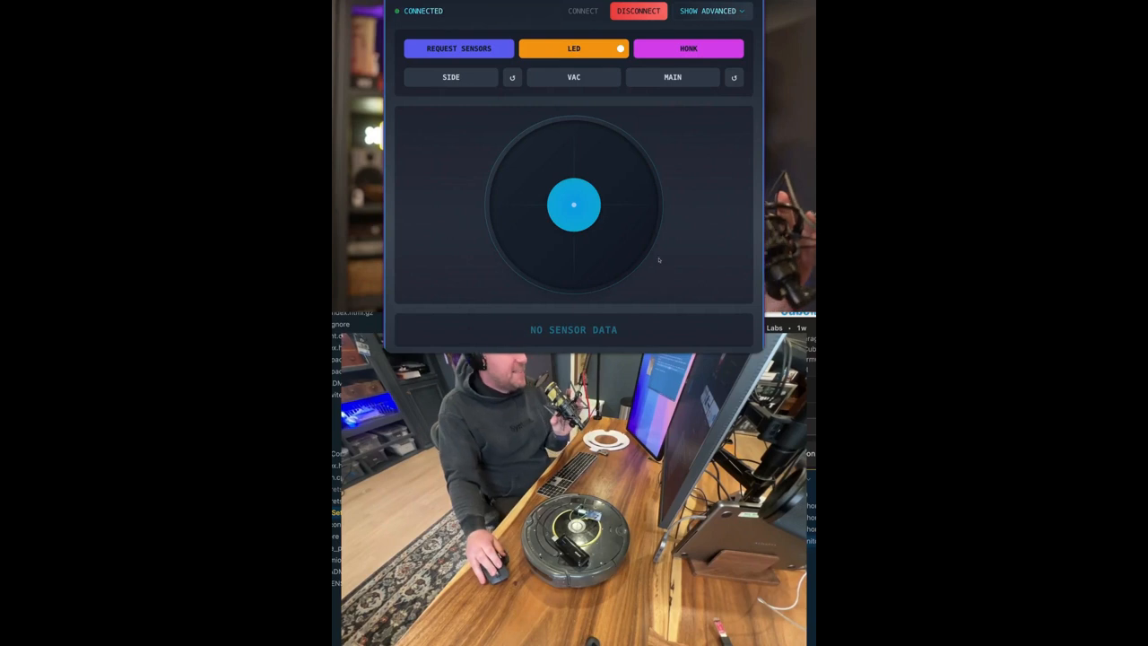
click(638, 11)
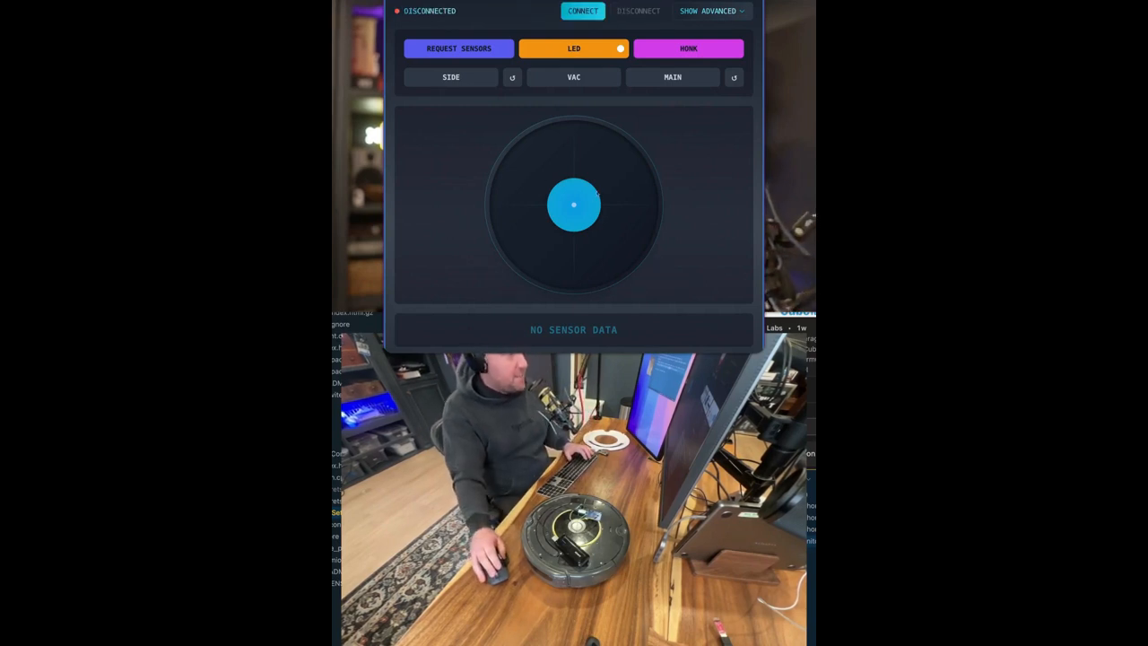
click(582, 10)
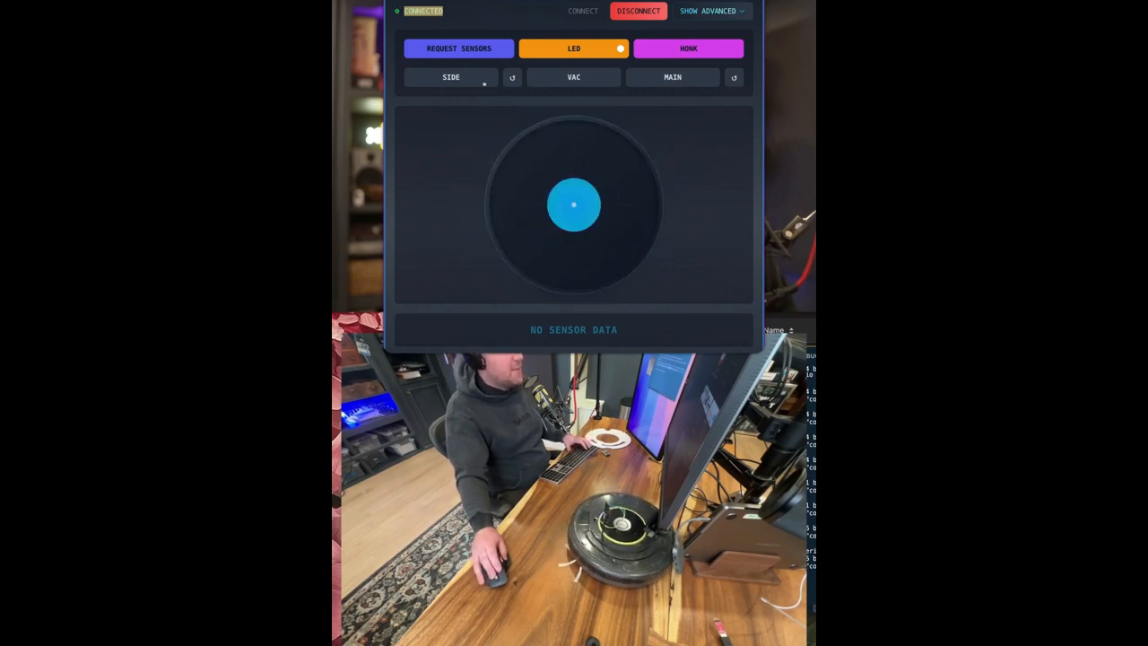
Step: Toggle SIDE and VAC on then off, restart the side brush and reverse it
click(451, 77)
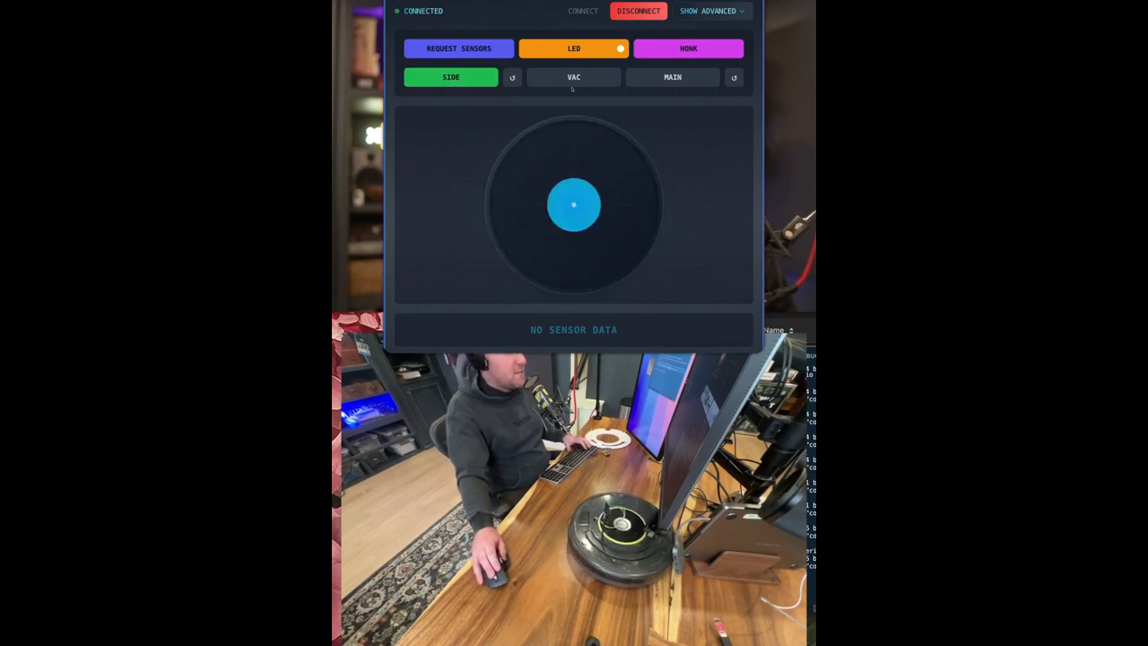
click(573, 77)
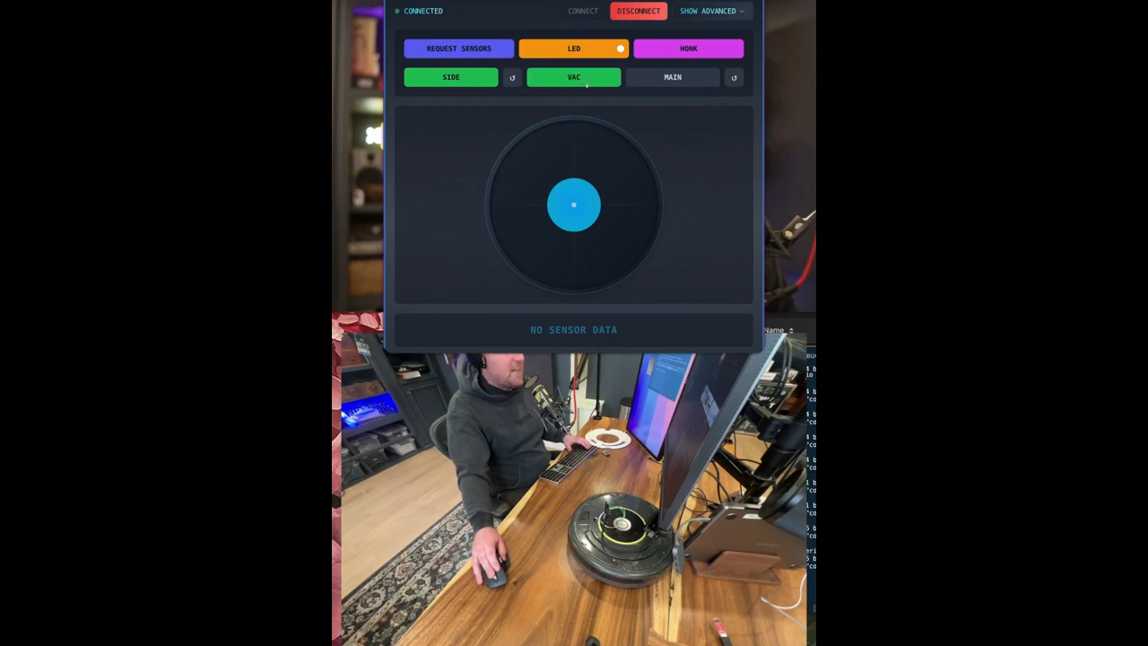
click(671, 77)
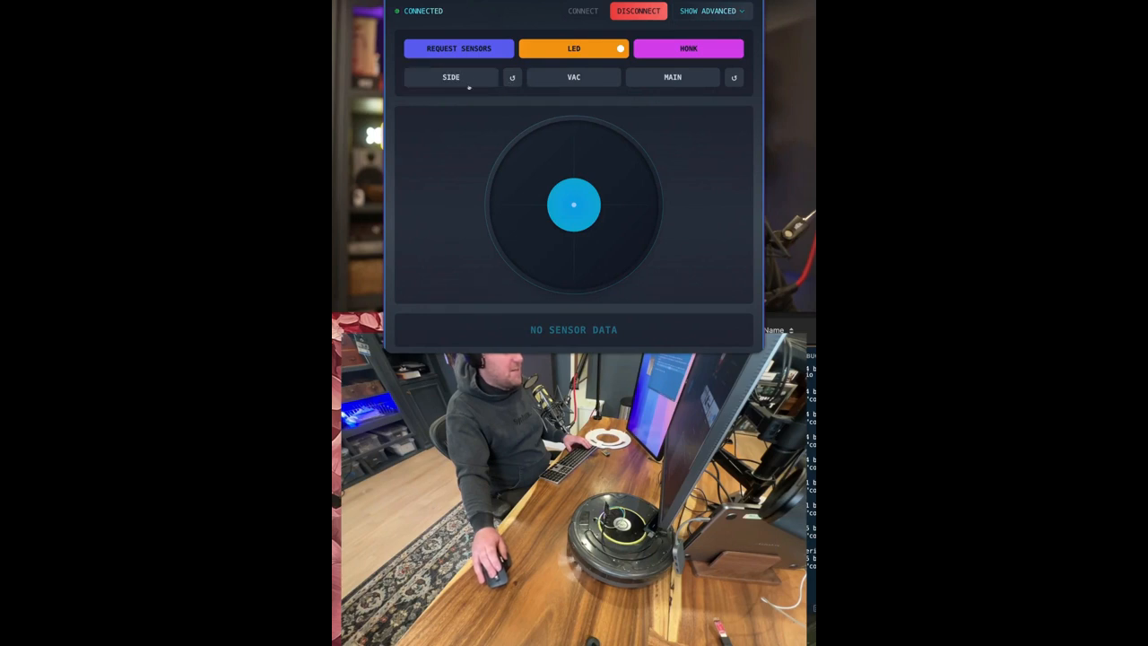
click(451, 77)
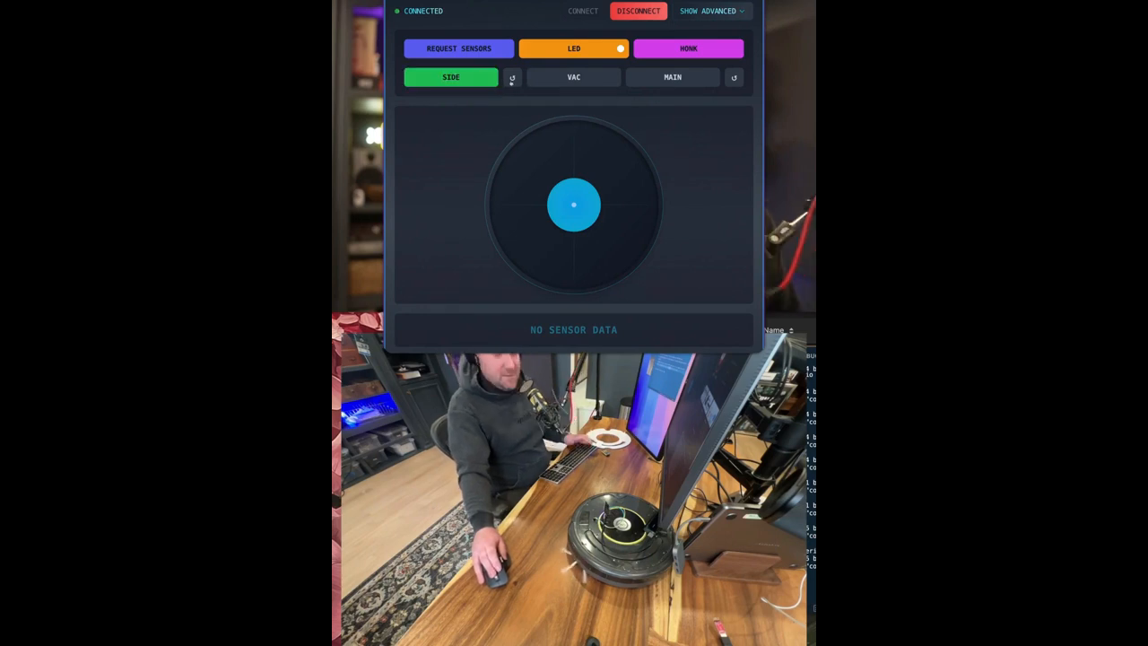
click(451, 78)
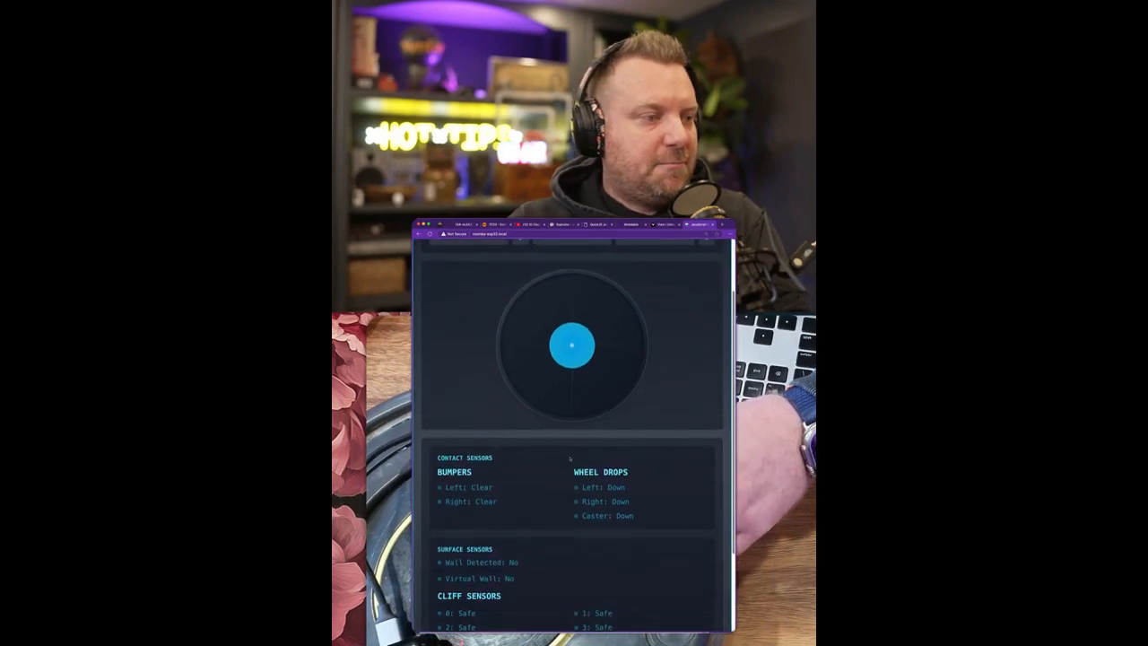
Step: Scroll to the Contact Sensors panel showing the left wheel drop as Lifted
scroll(down, 3)
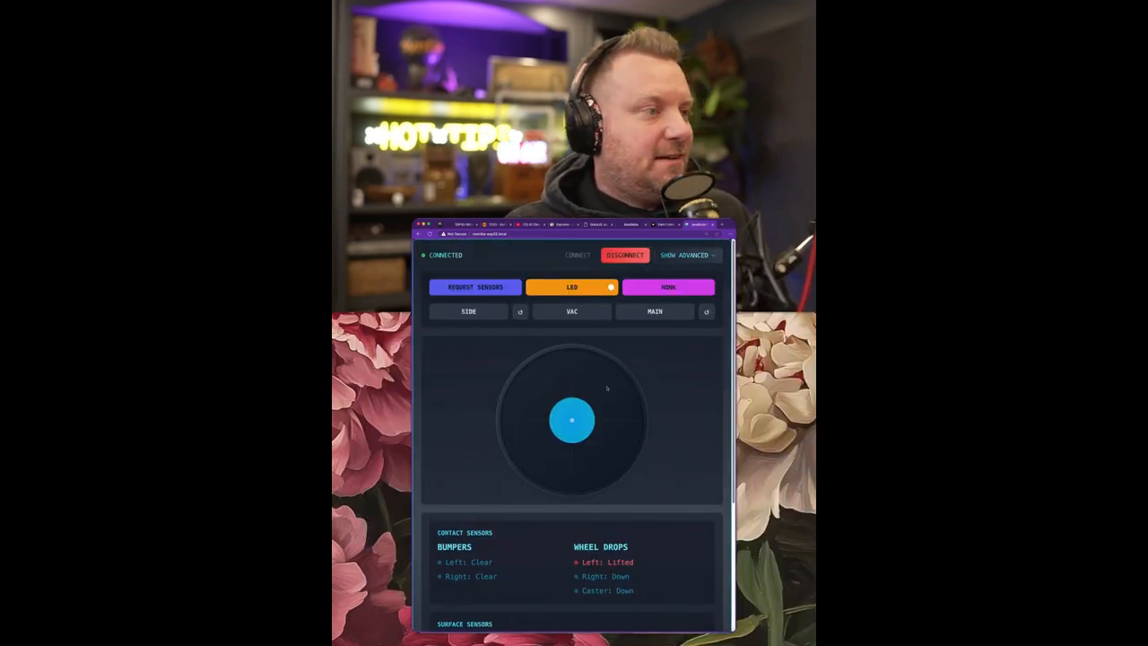
Step: Expand SHOW ADVANCED and scroll through the System Controls and Custom Command sections
click(686, 255)
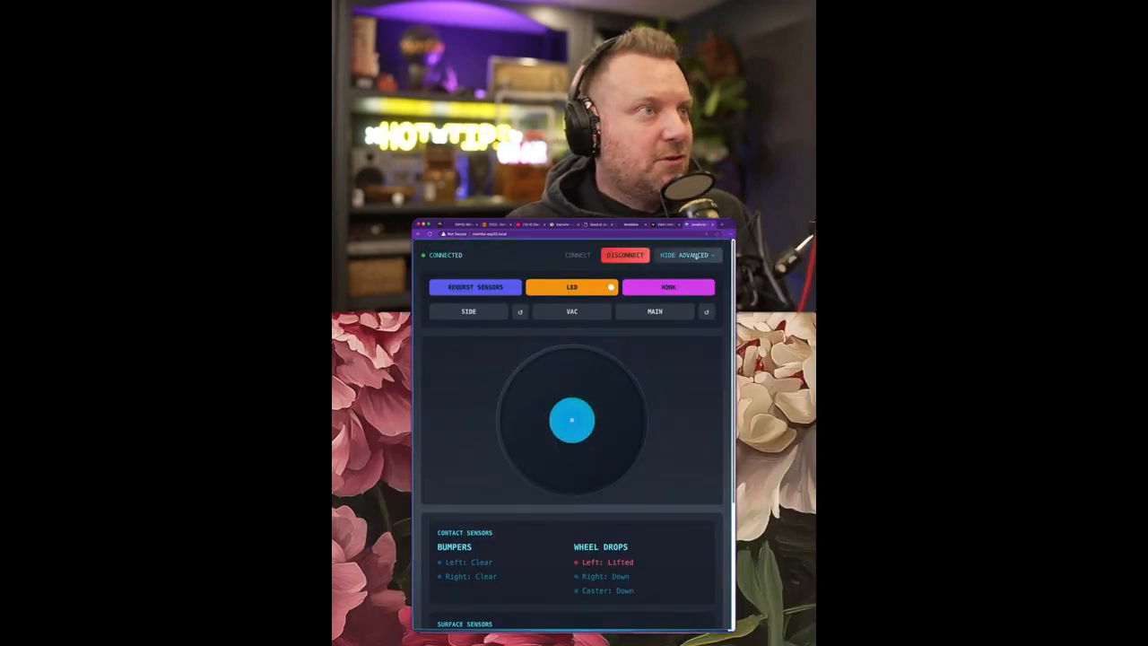
scroll(down, 3)
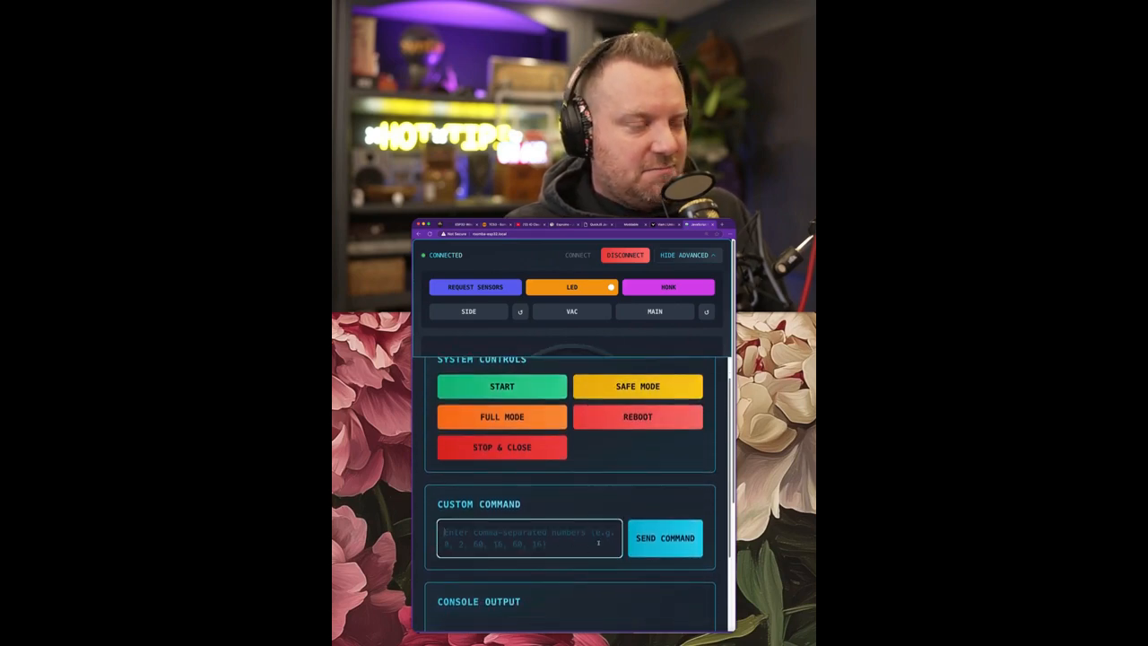
scroll(down, 3)
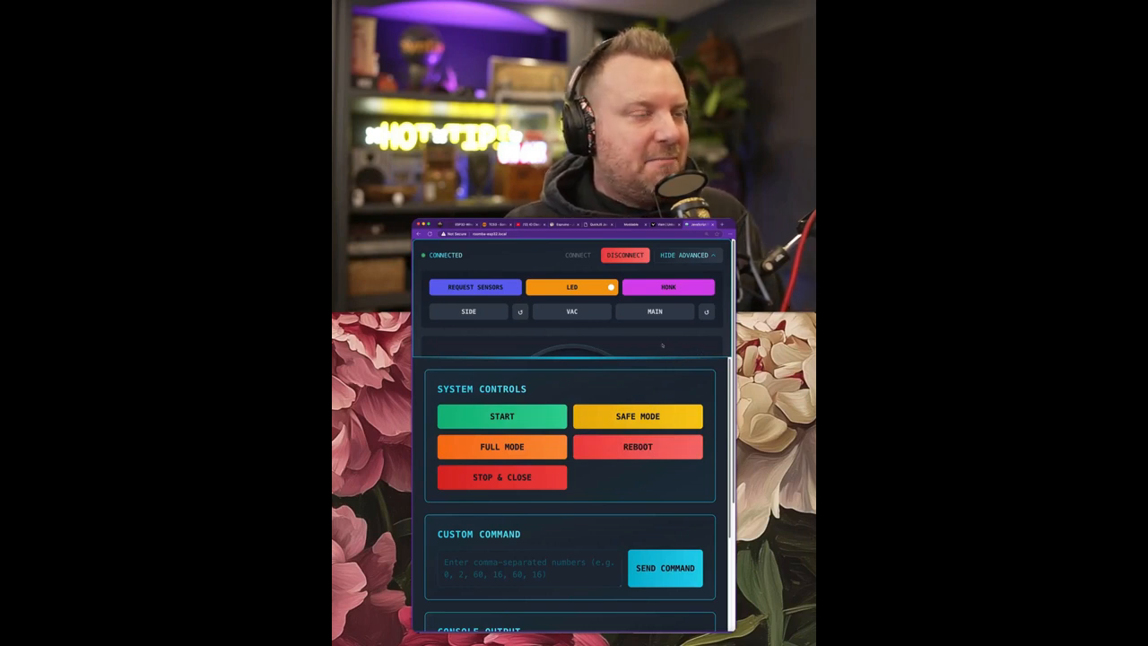
click(686, 254)
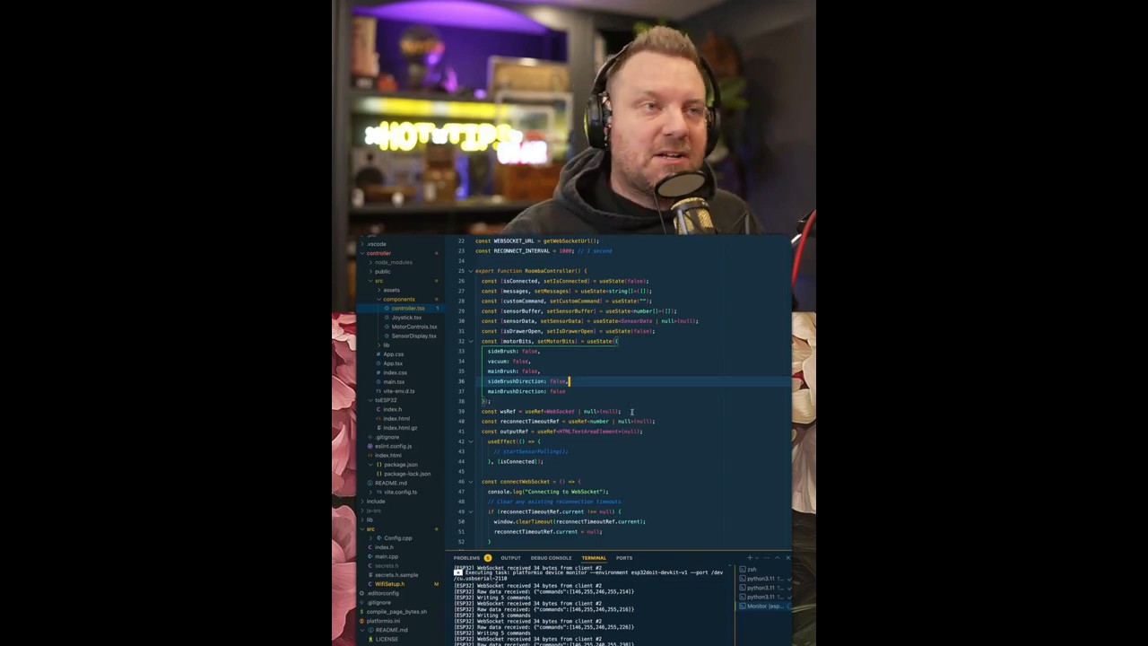
Step: Open compile_page_bytes.sh, the script that builds, gzips and copies the page into index.h
click(399, 611)
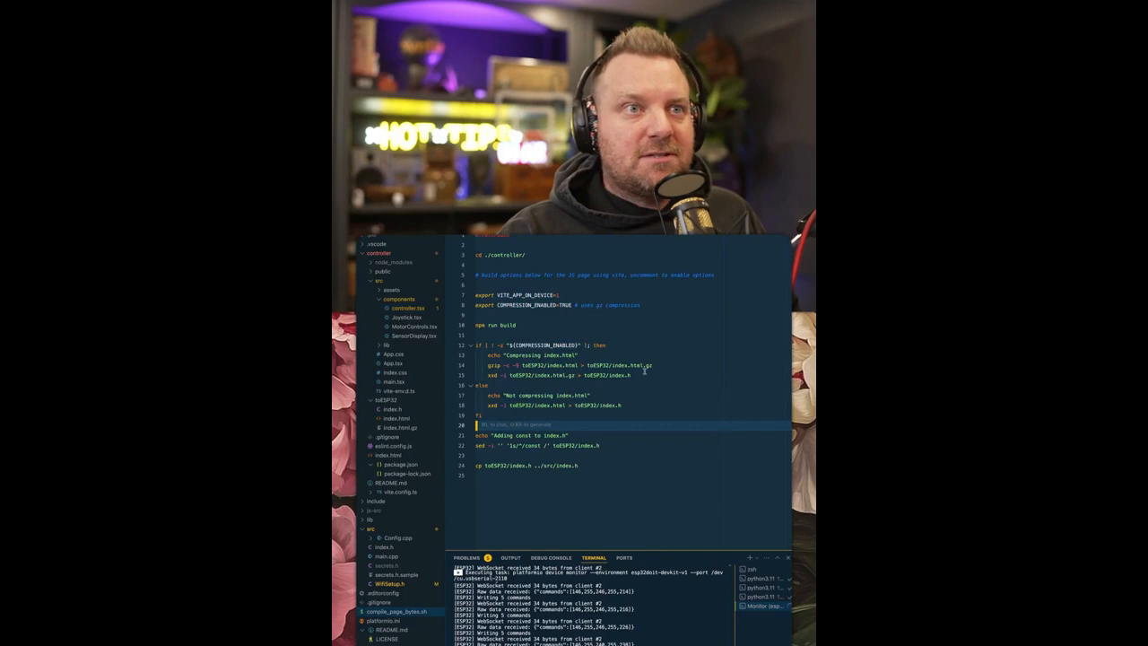